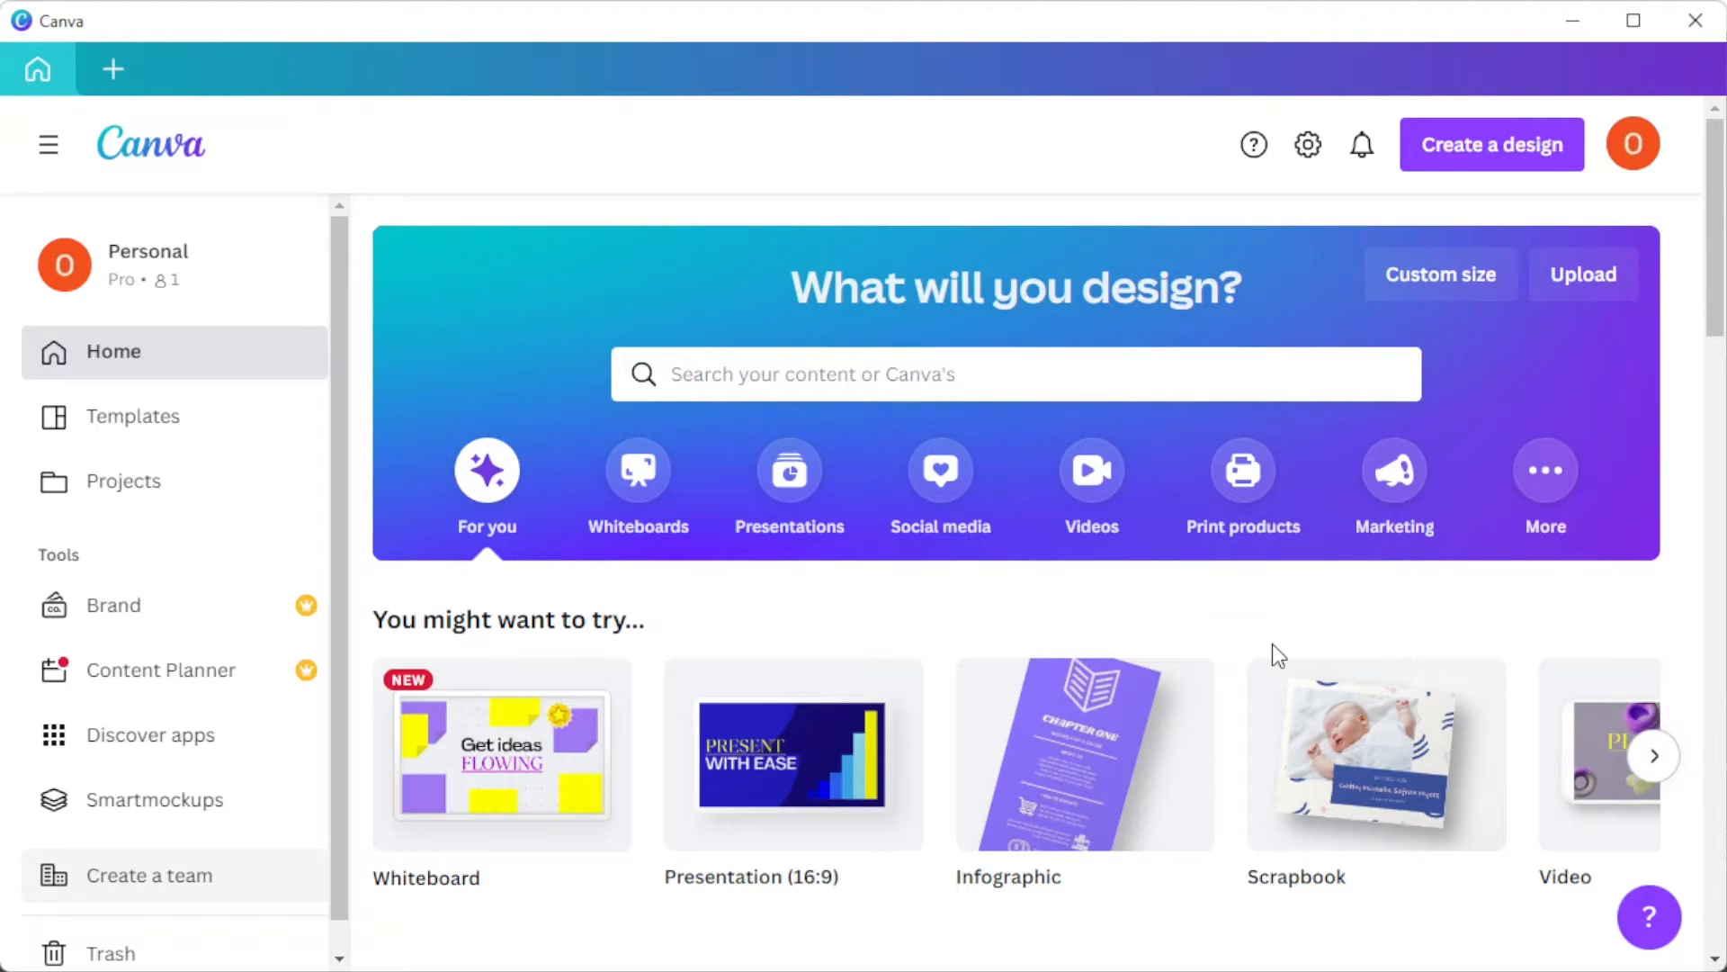
mouse_move(1304, 538)
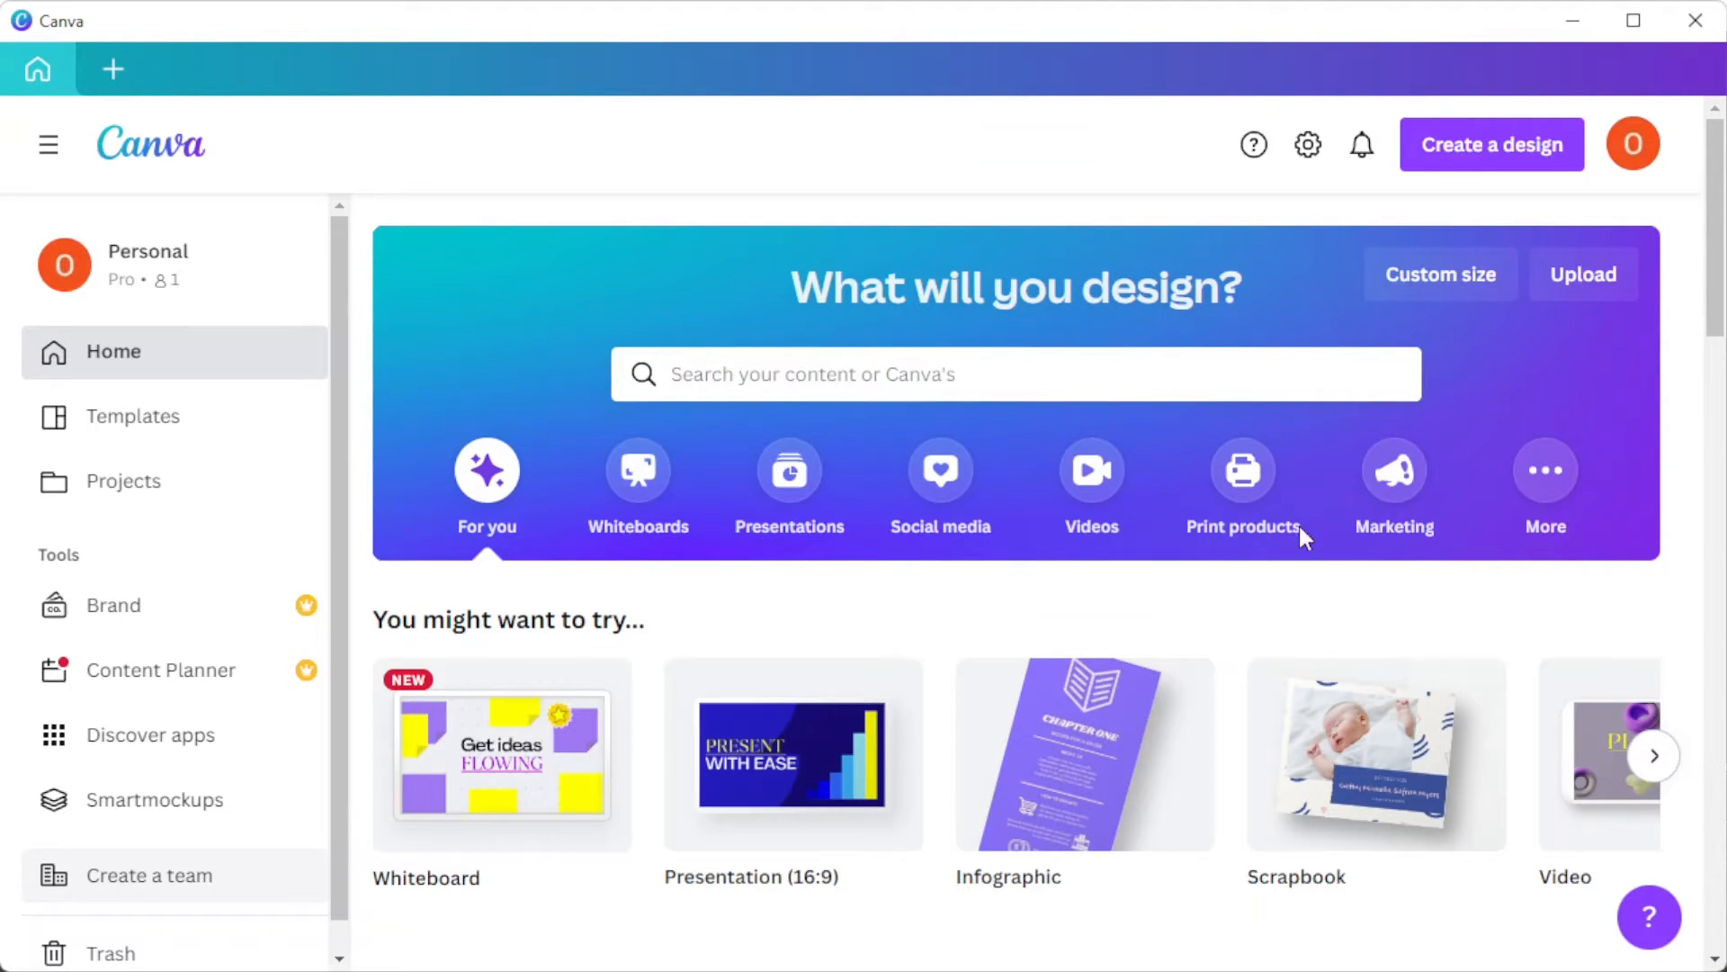
Create a new custom-size design measuring 2000 by 2000 px
click(1490, 144)
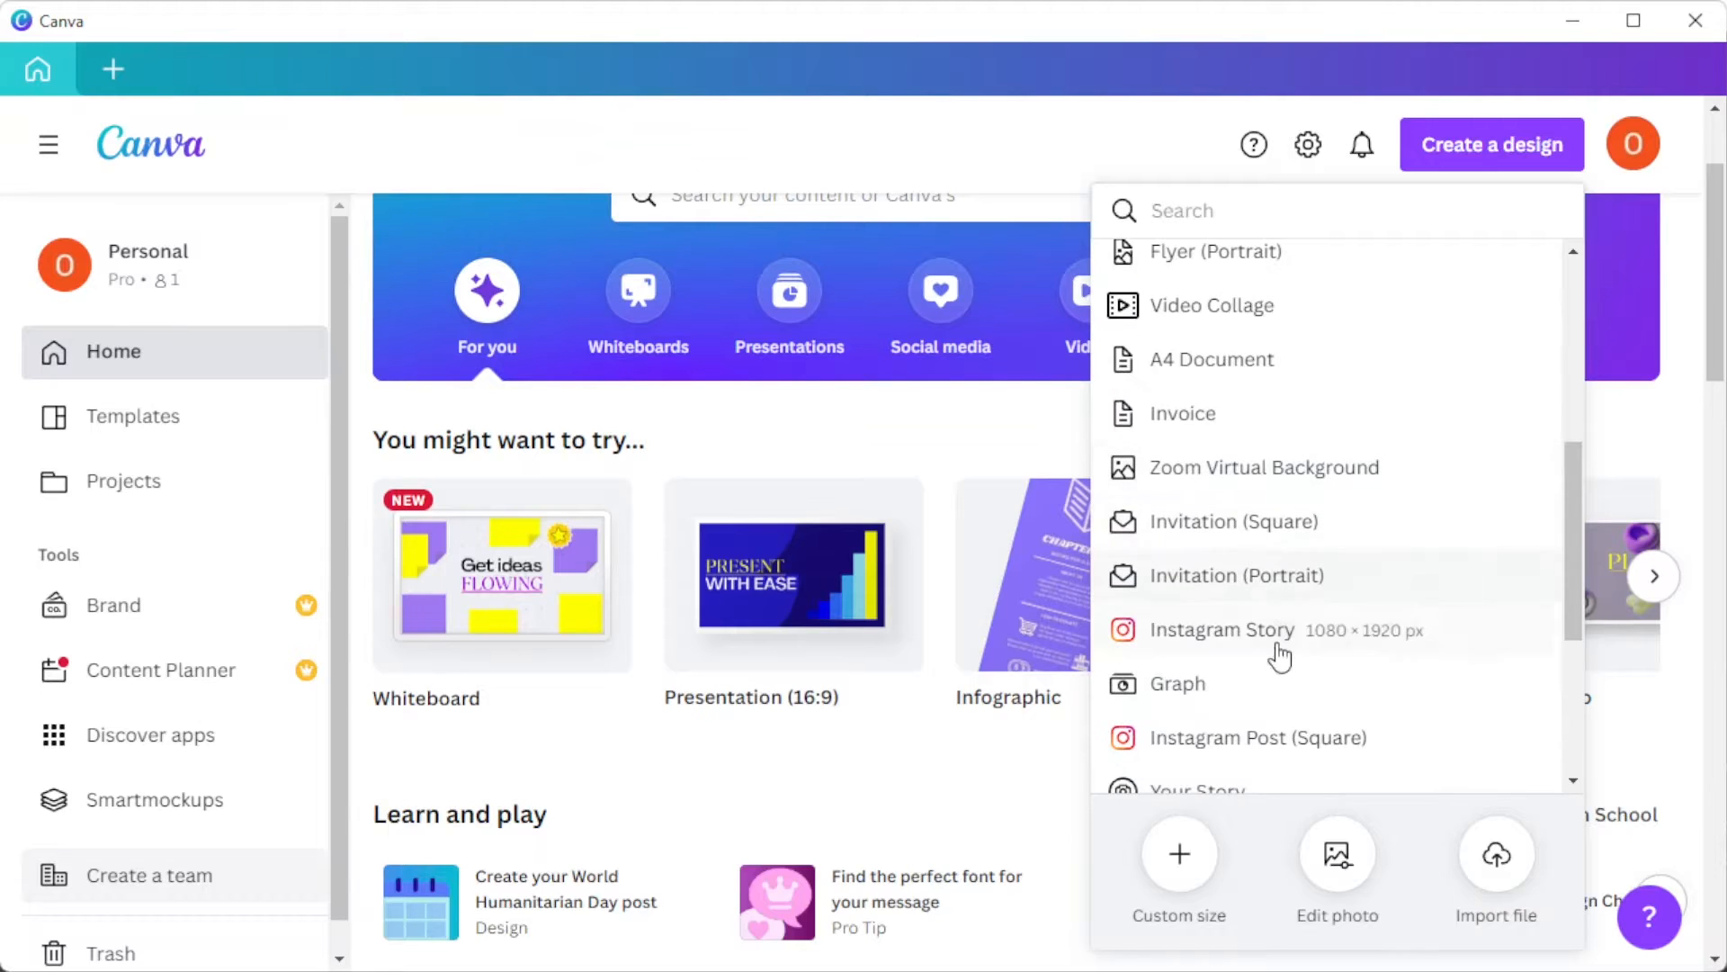
click(1176, 871)
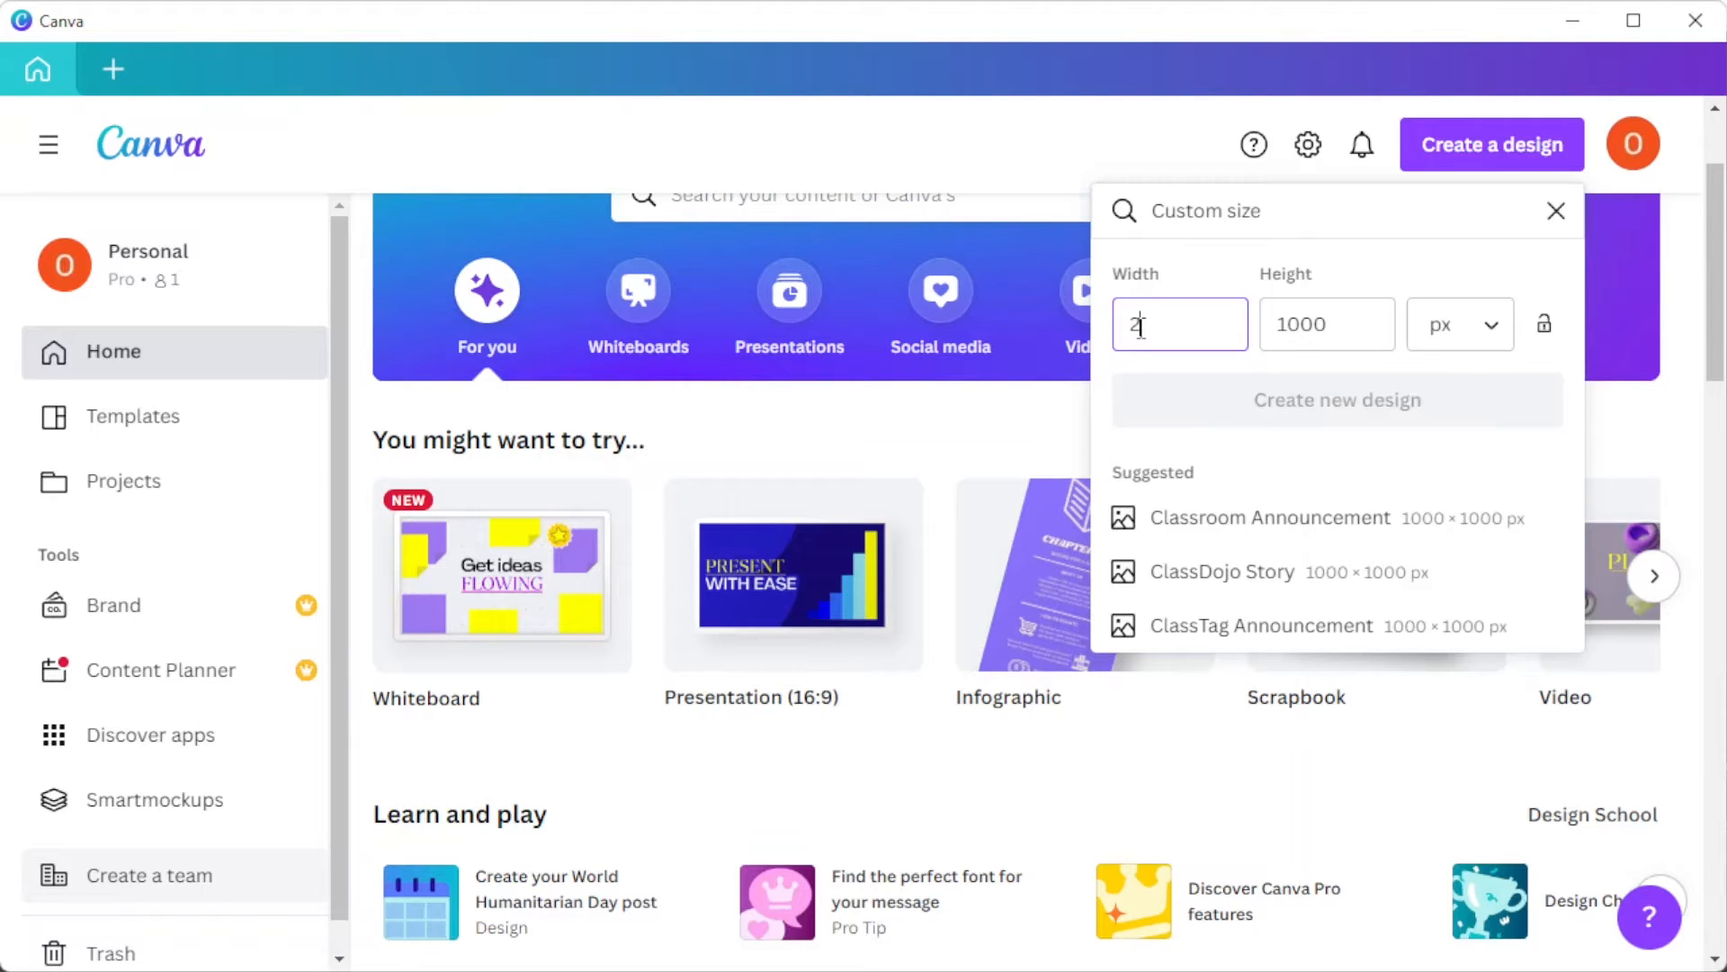
text(200)
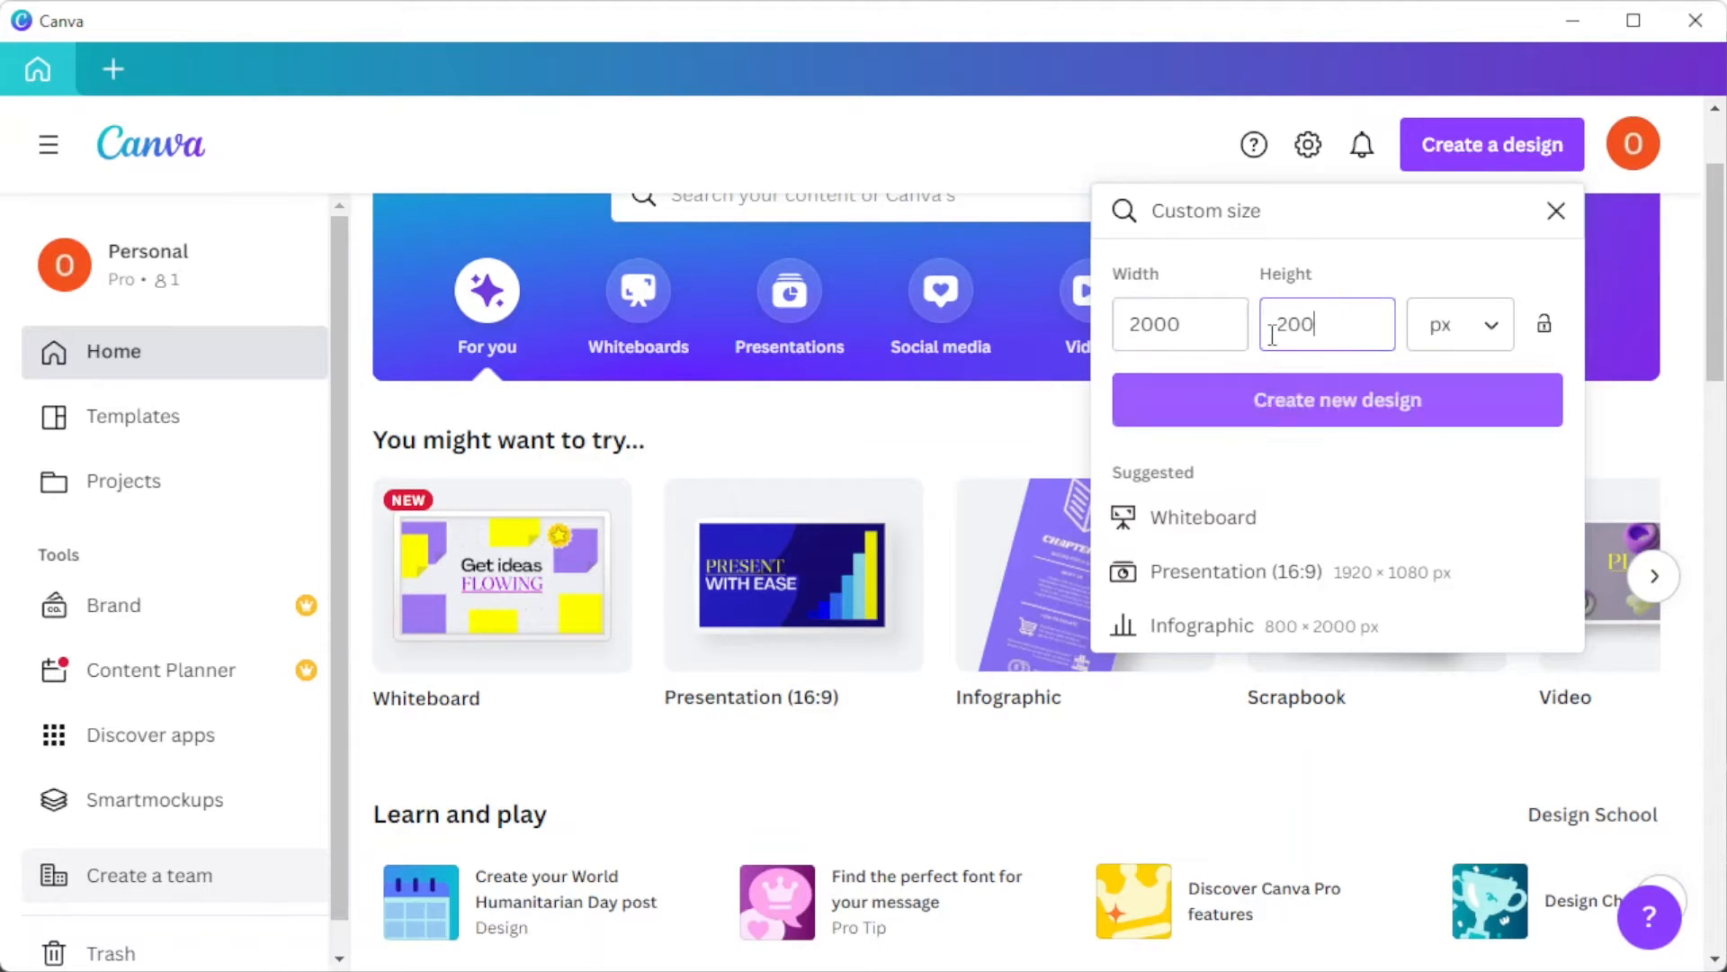
click(1336, 400)
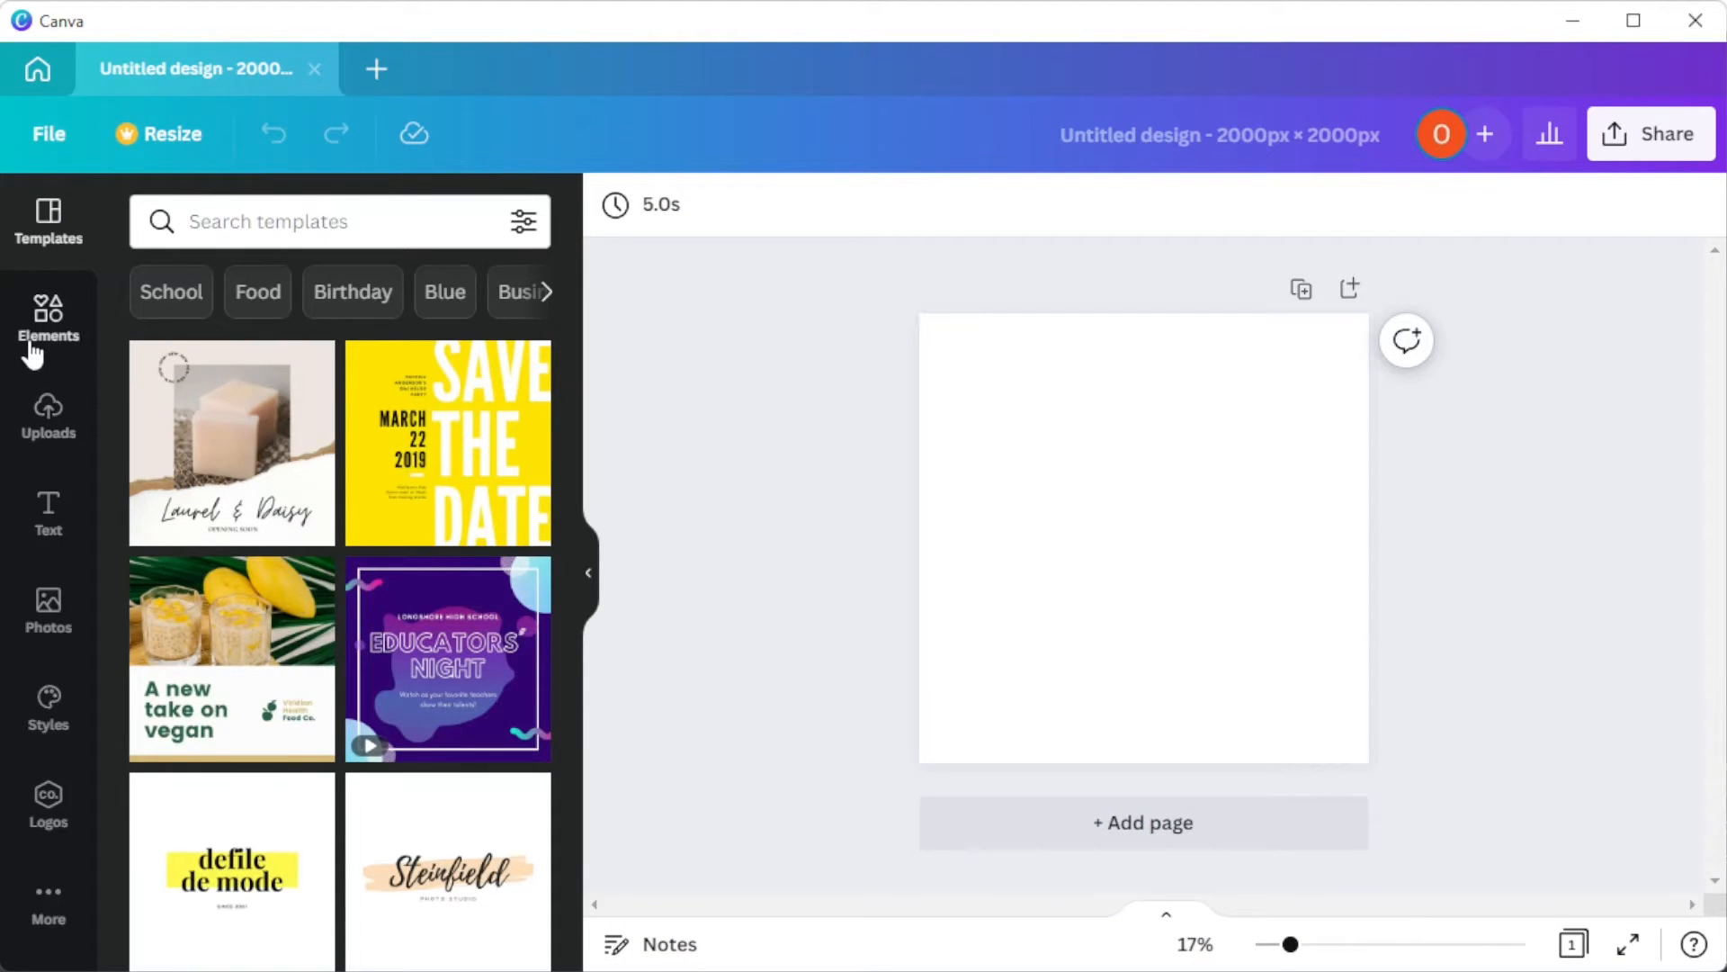
Search Elements for 'gradient' and add the dark blue-green gradient image as the page background
click(47, 320)
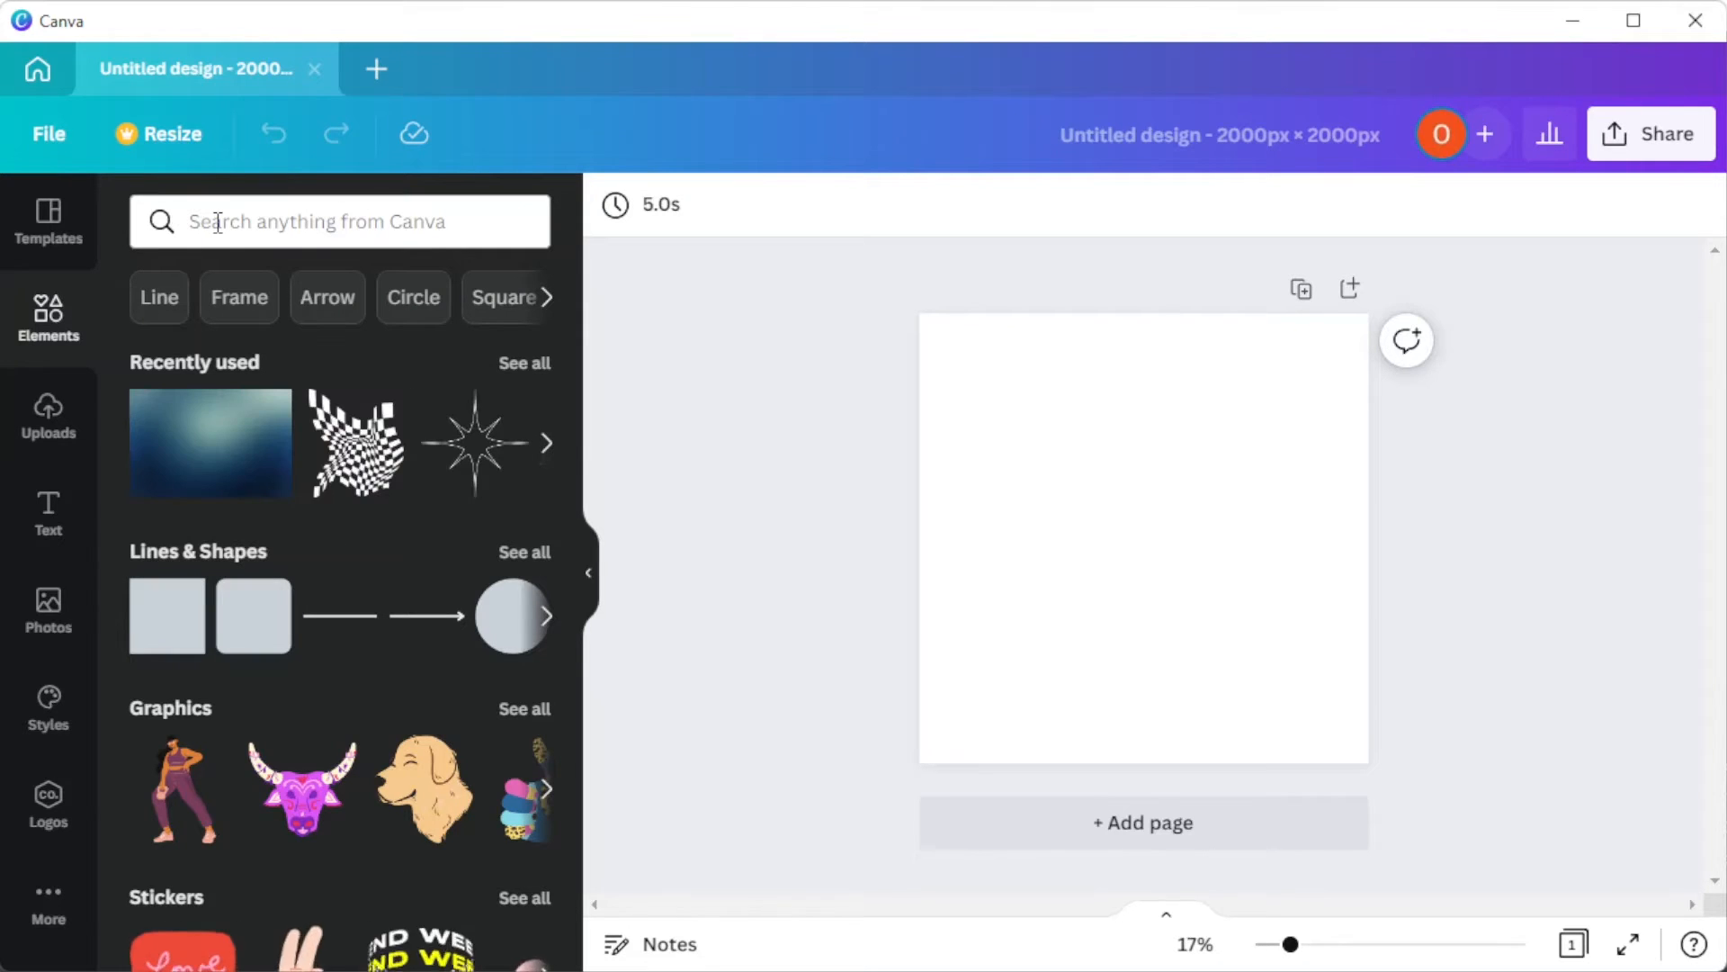
click(331, 221)
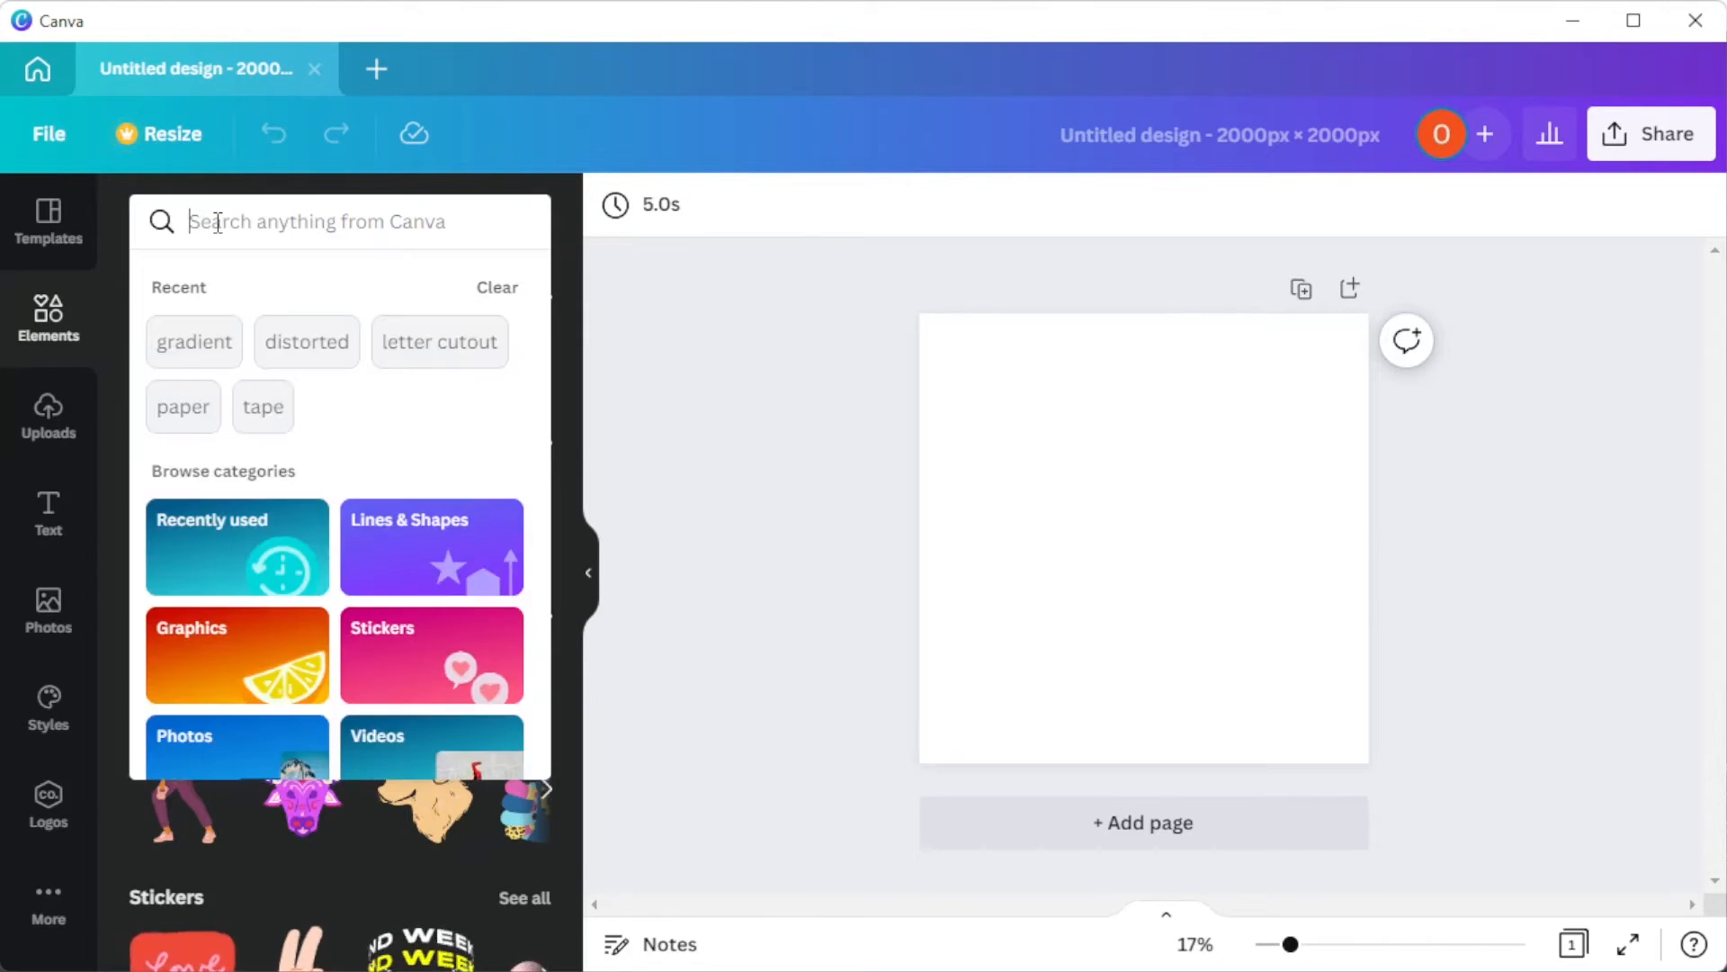
click(194, 342)
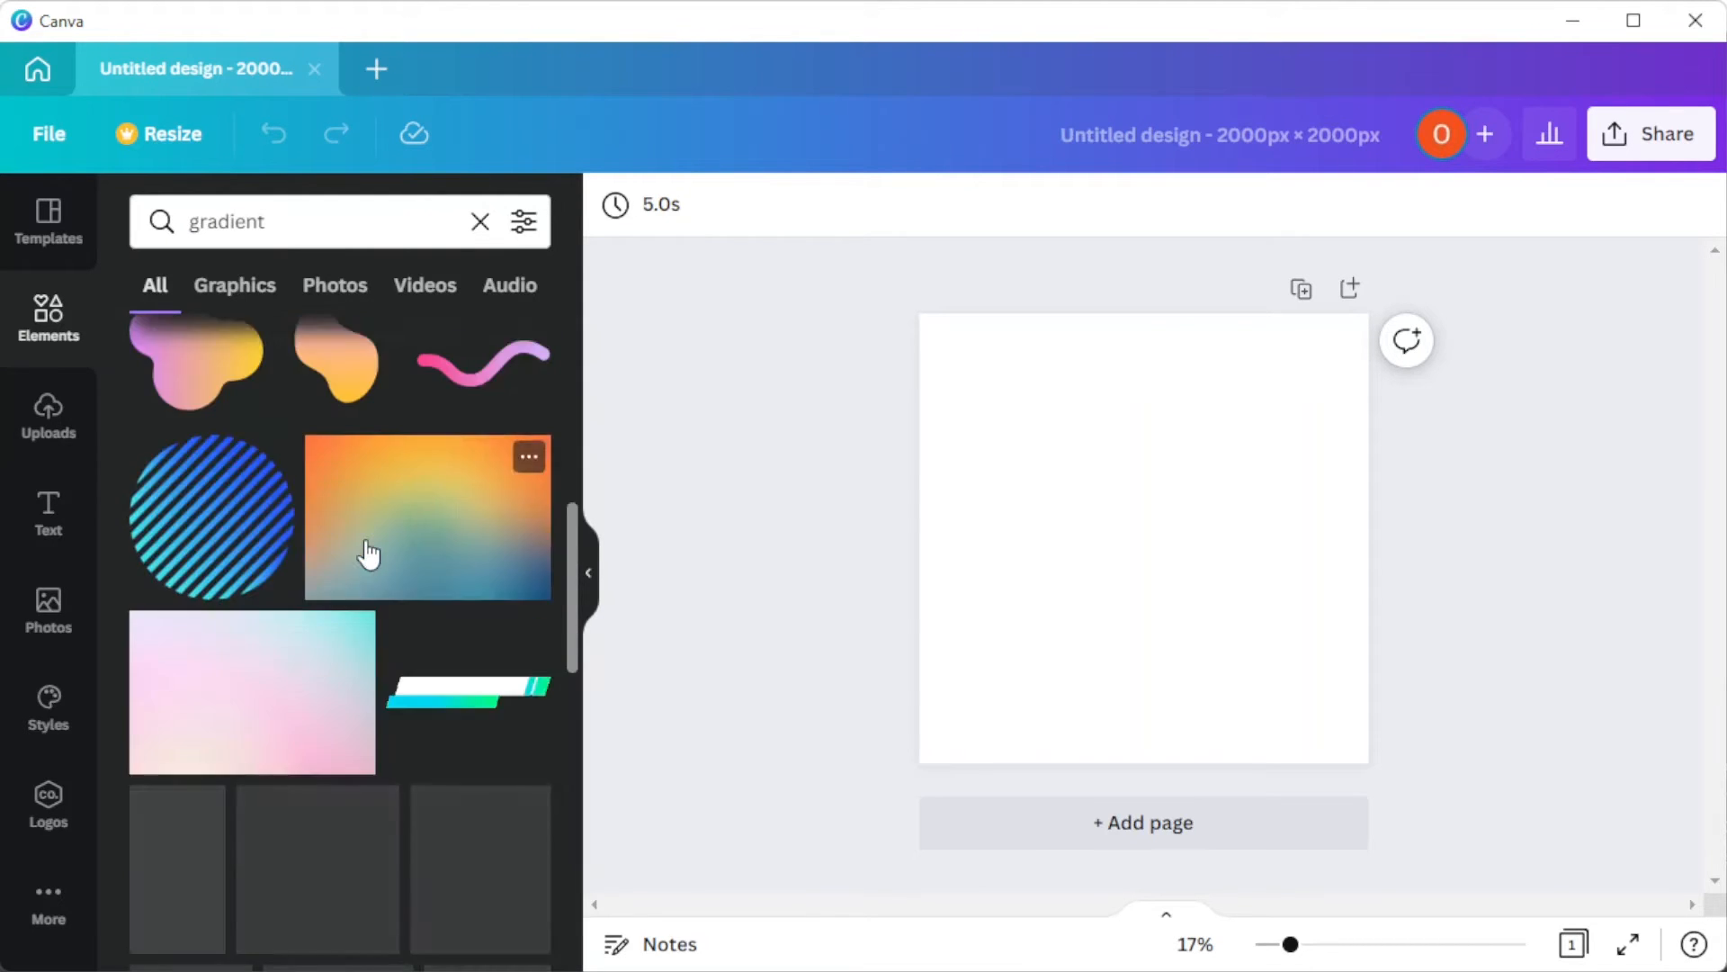
scroll(down, 3)
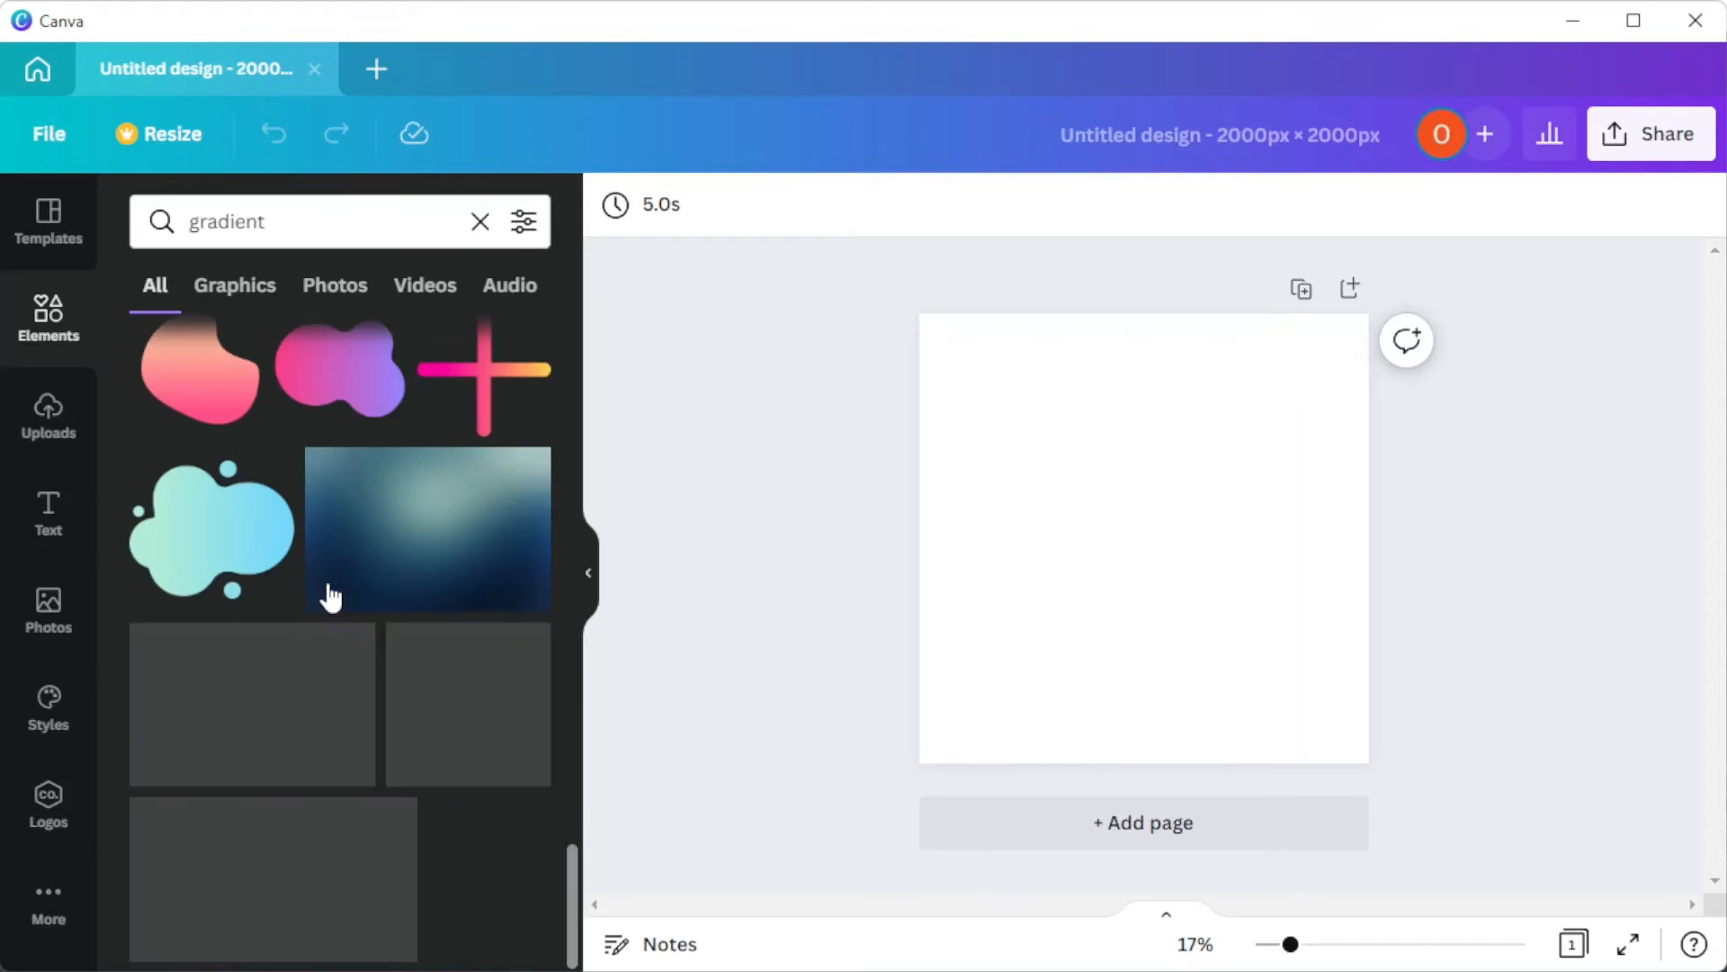
click(428, 529)
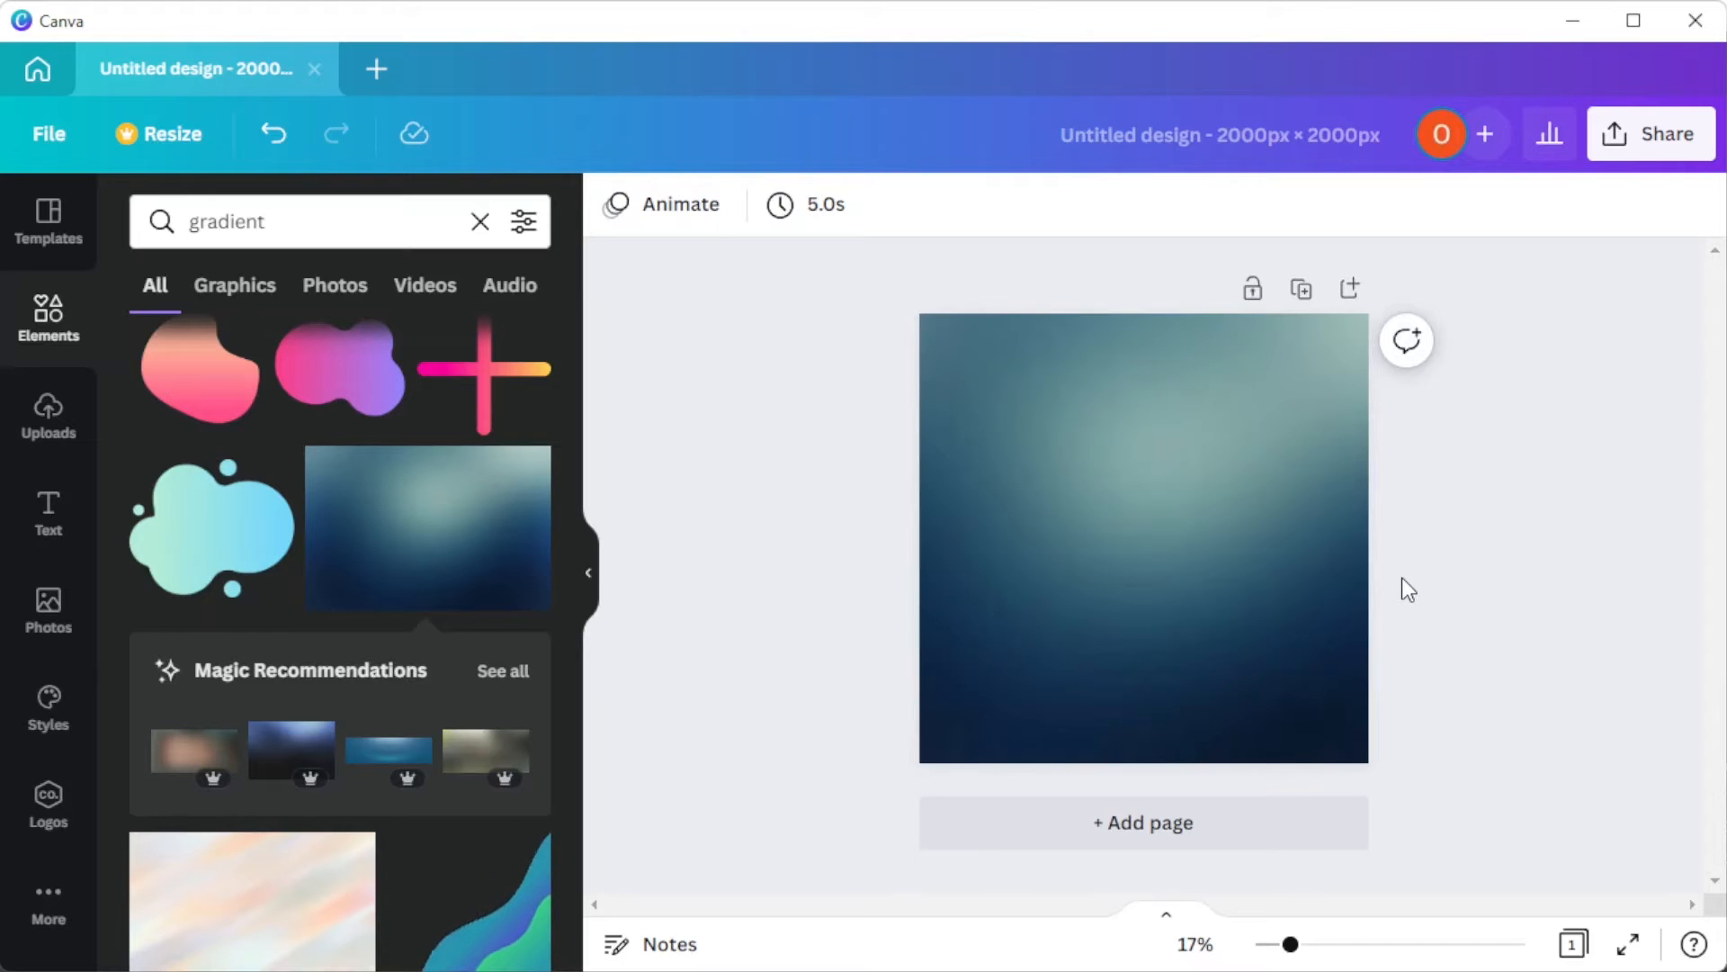
click(46, 515)
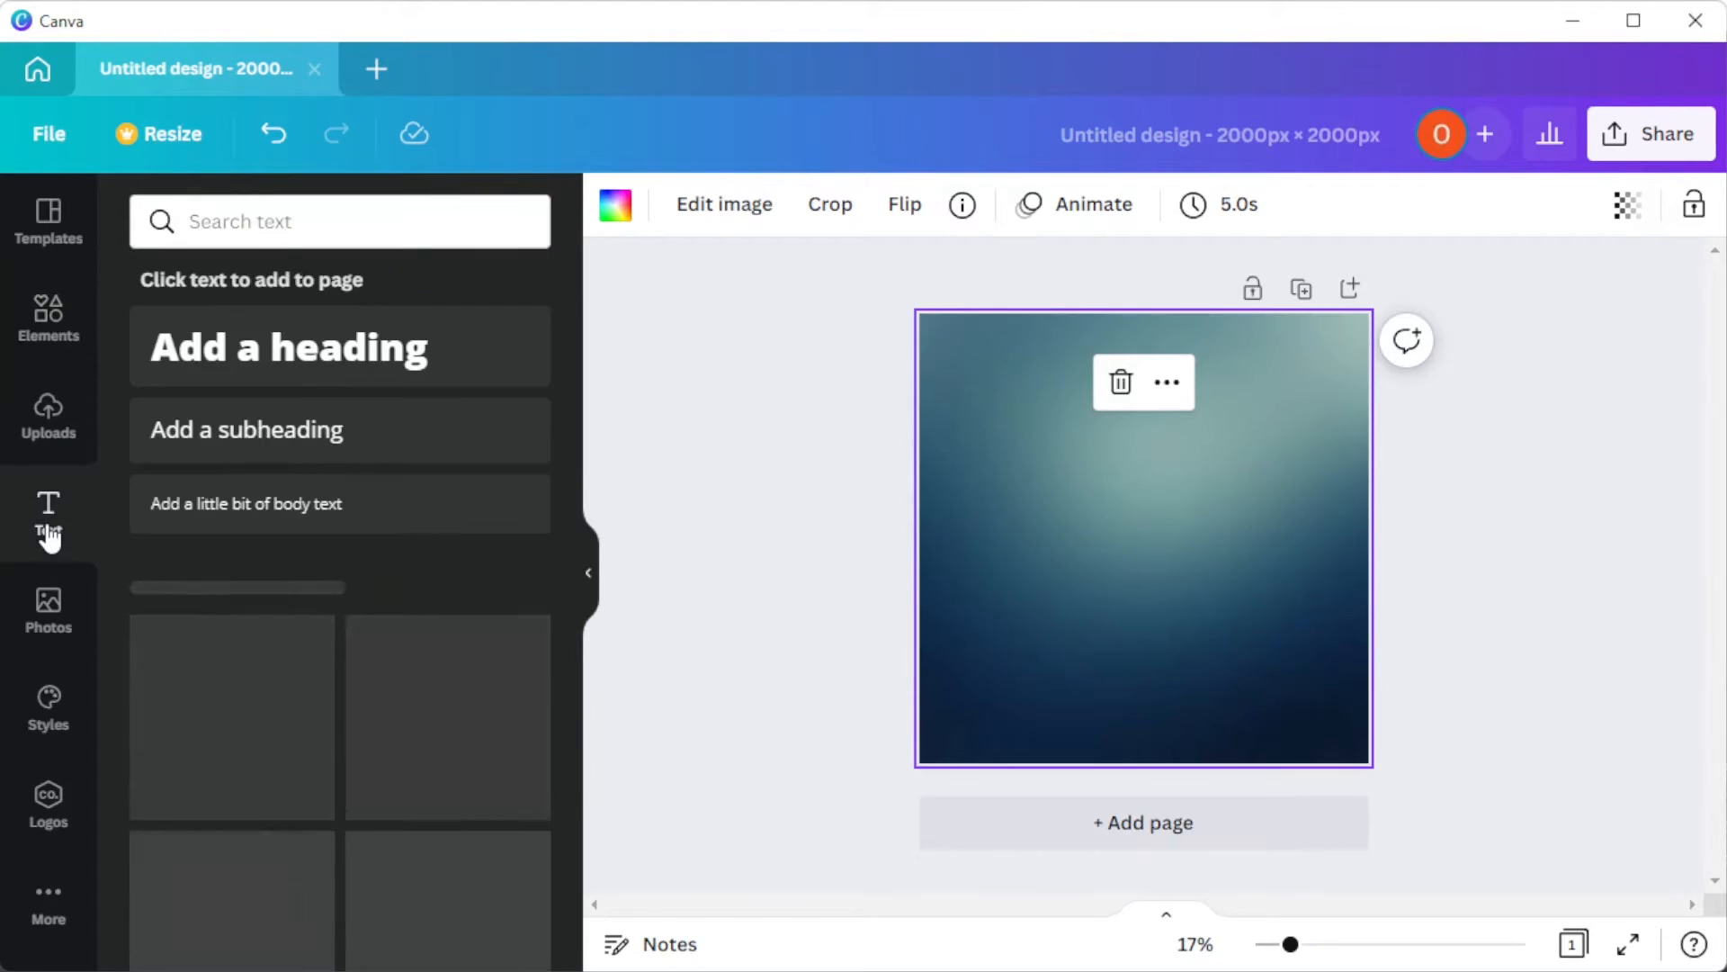
Add the heading 'GRADIENT' in a heavy wide font and set its colour to white
click(287, 346)
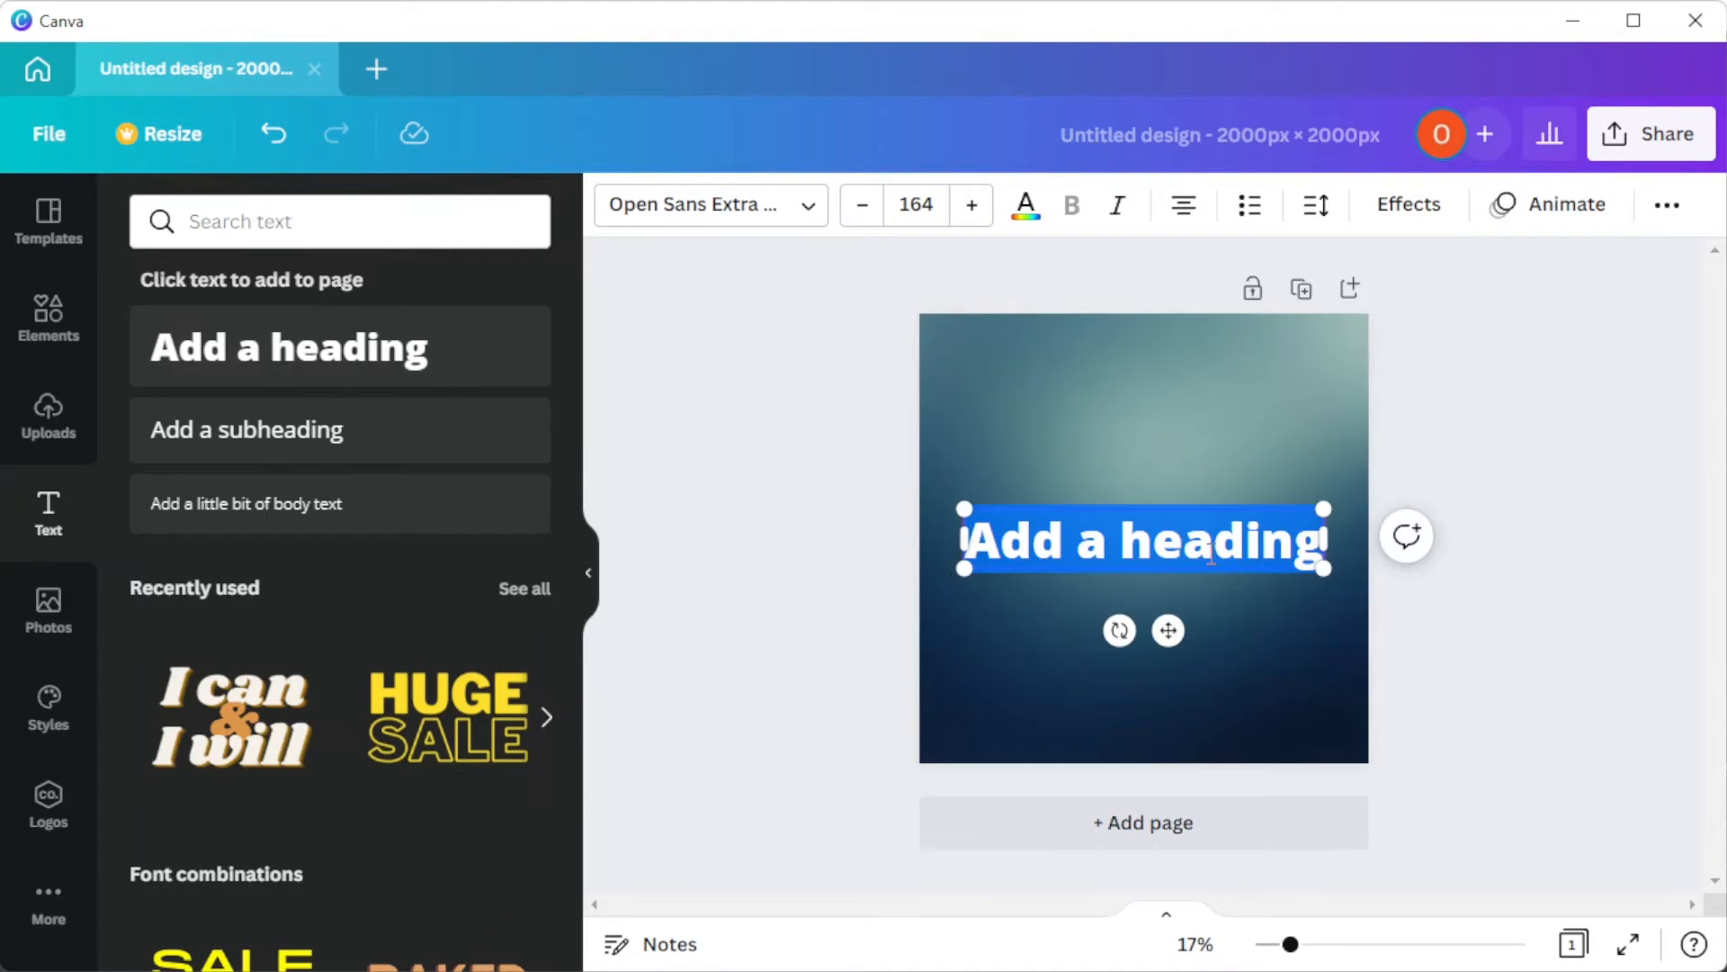
text(GRADIENT)
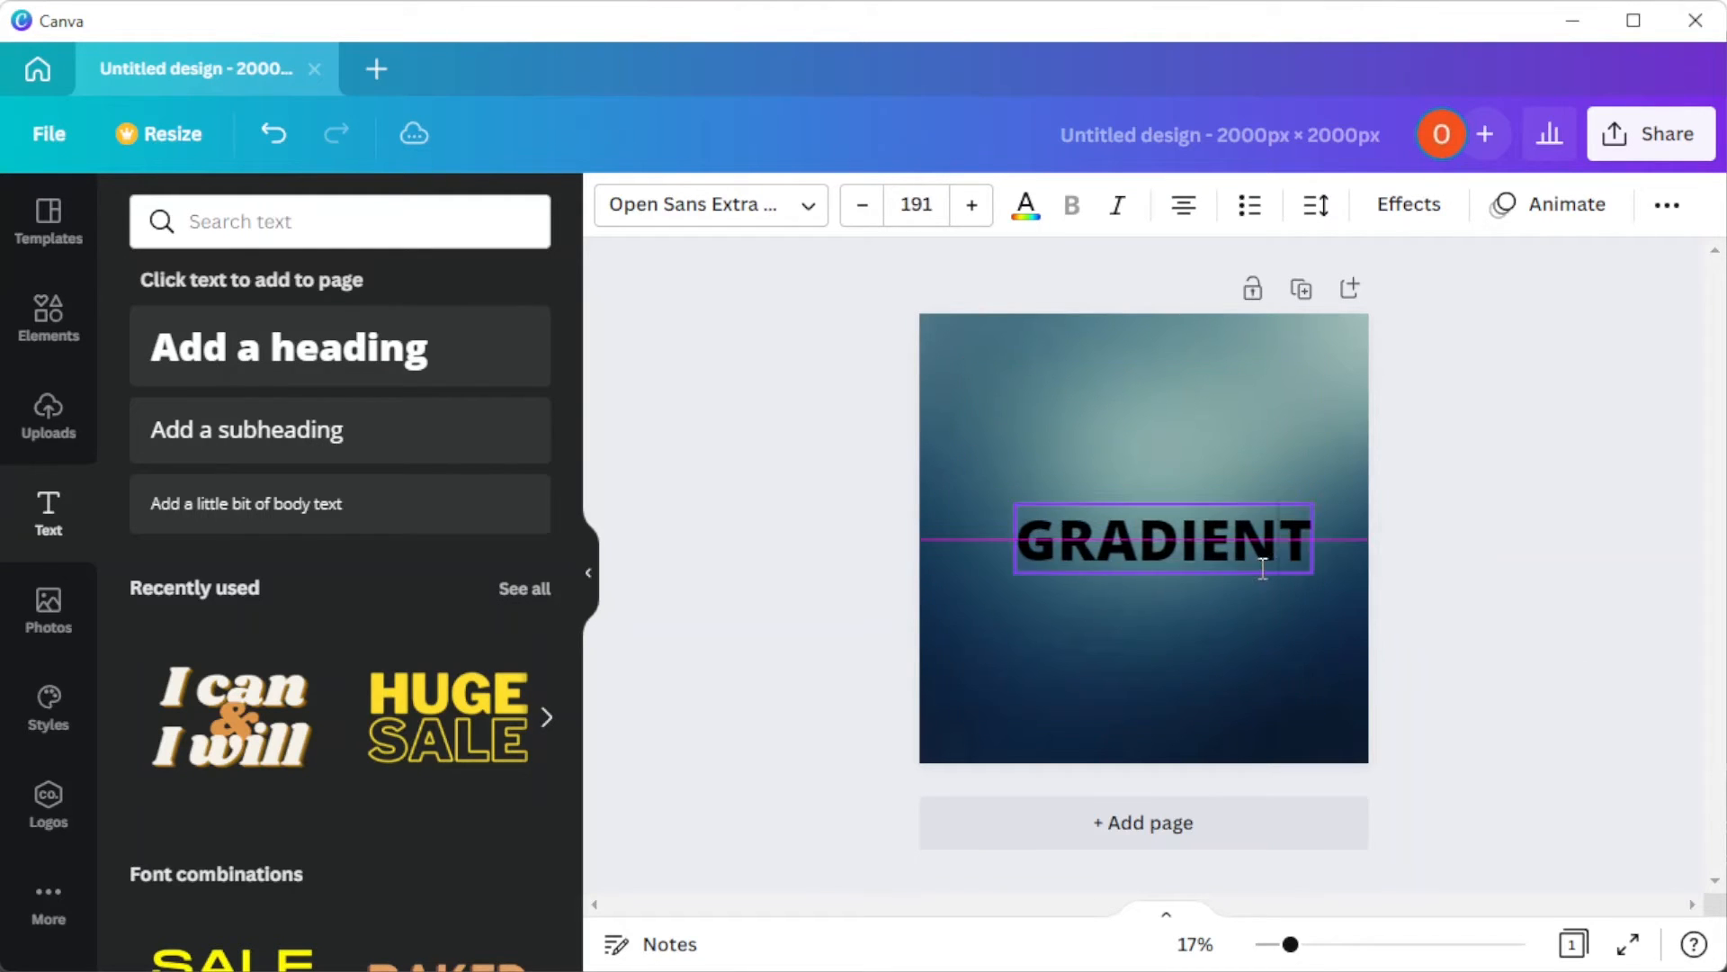
click(709, 205)
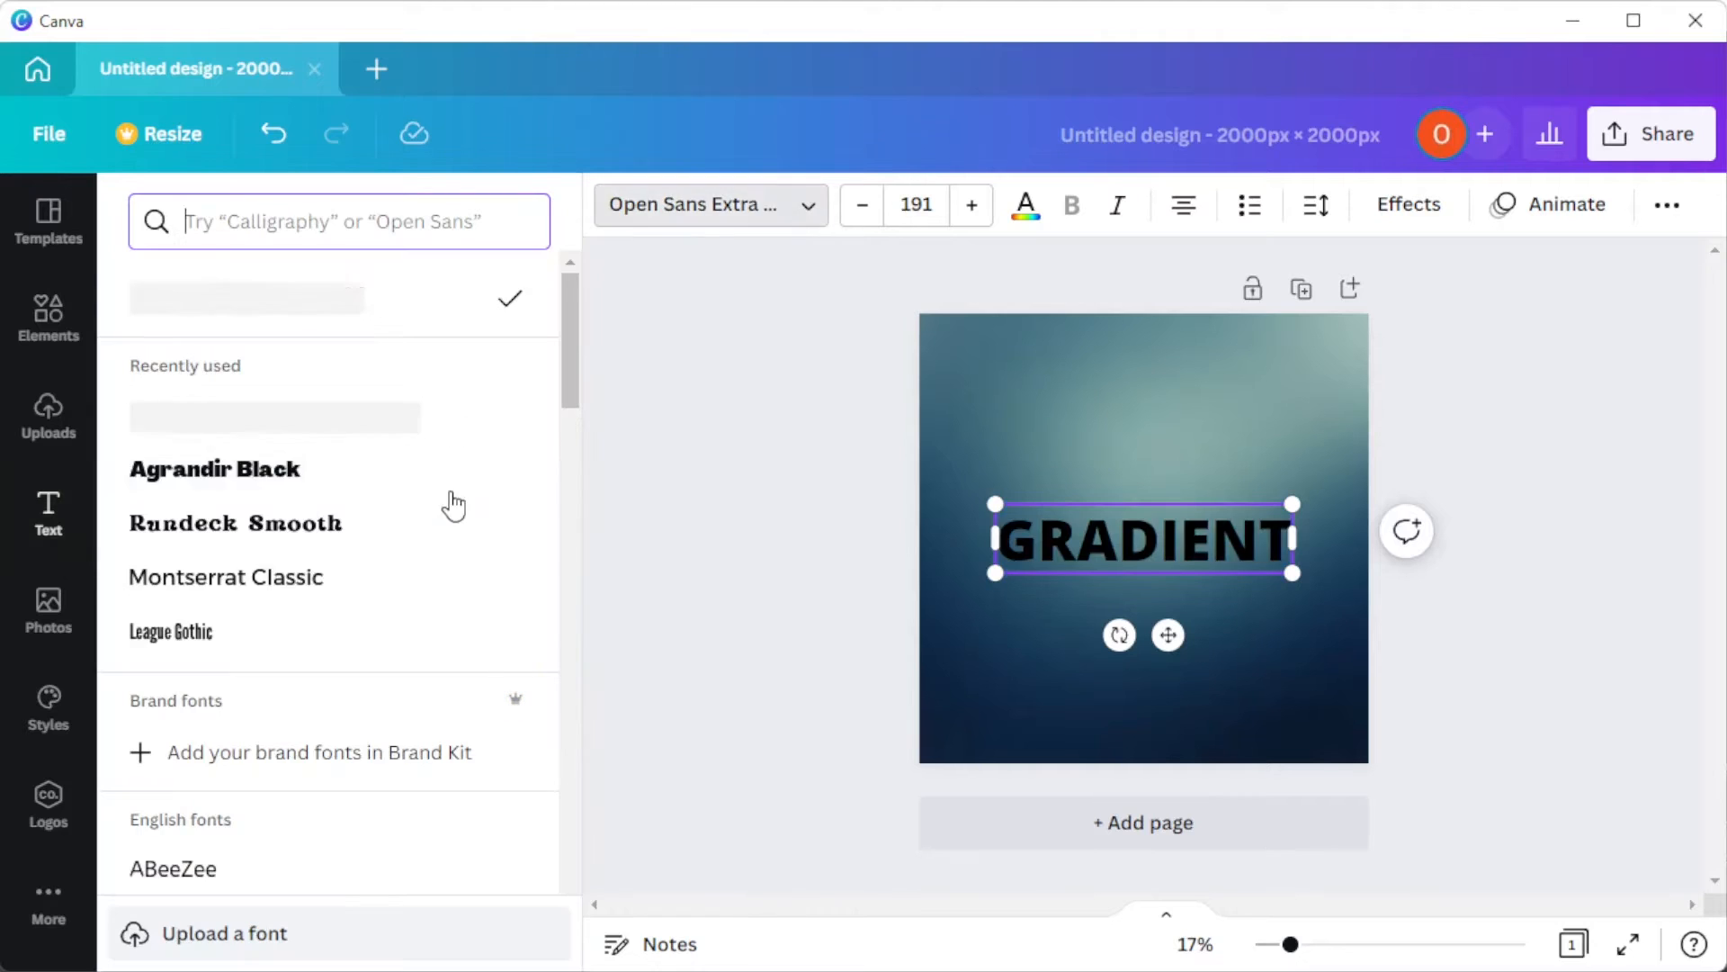
click(273, 414)
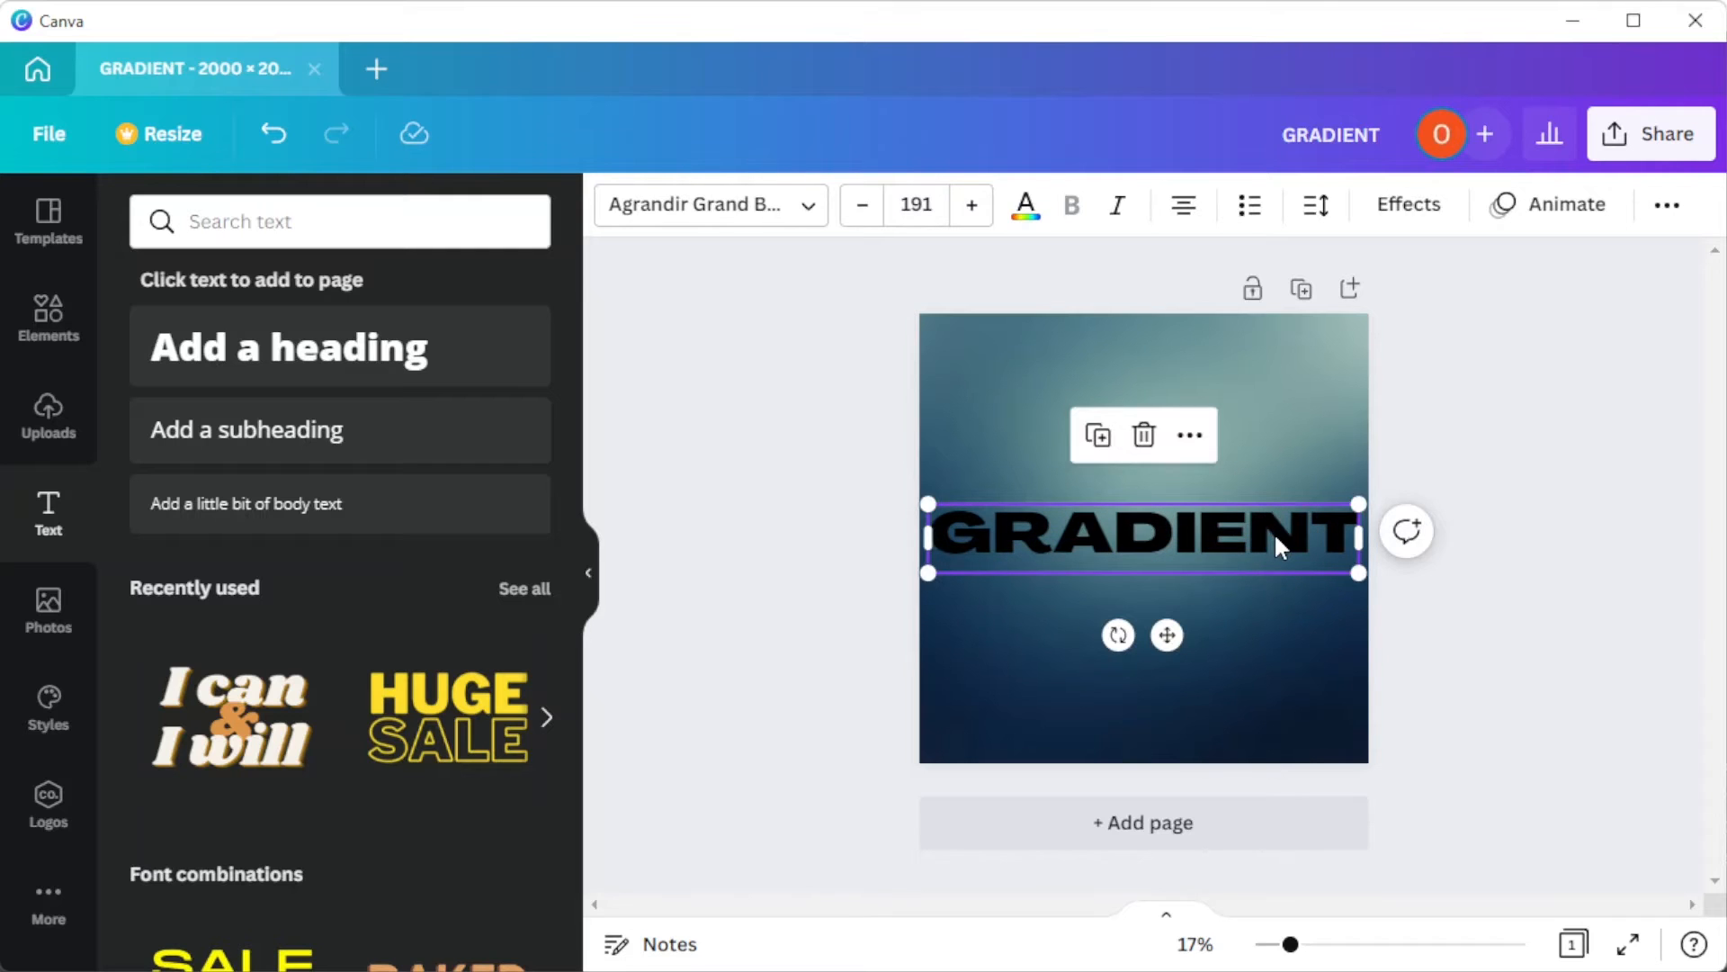
click(1024, 205)
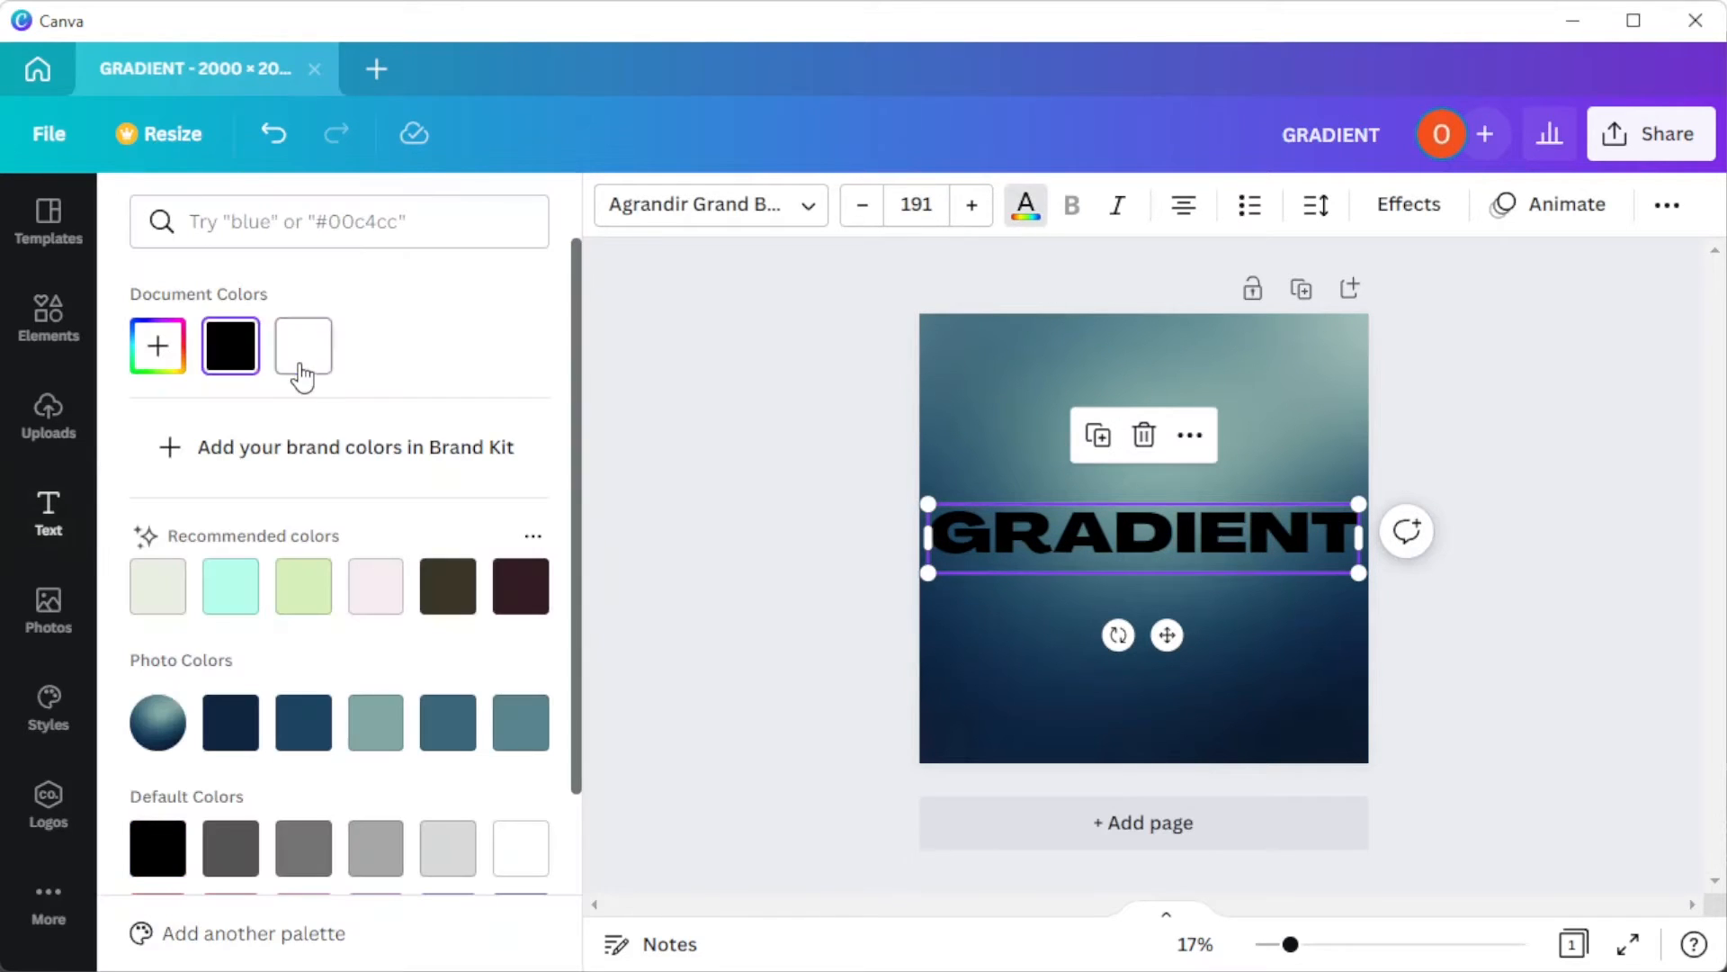
click(303, 346)
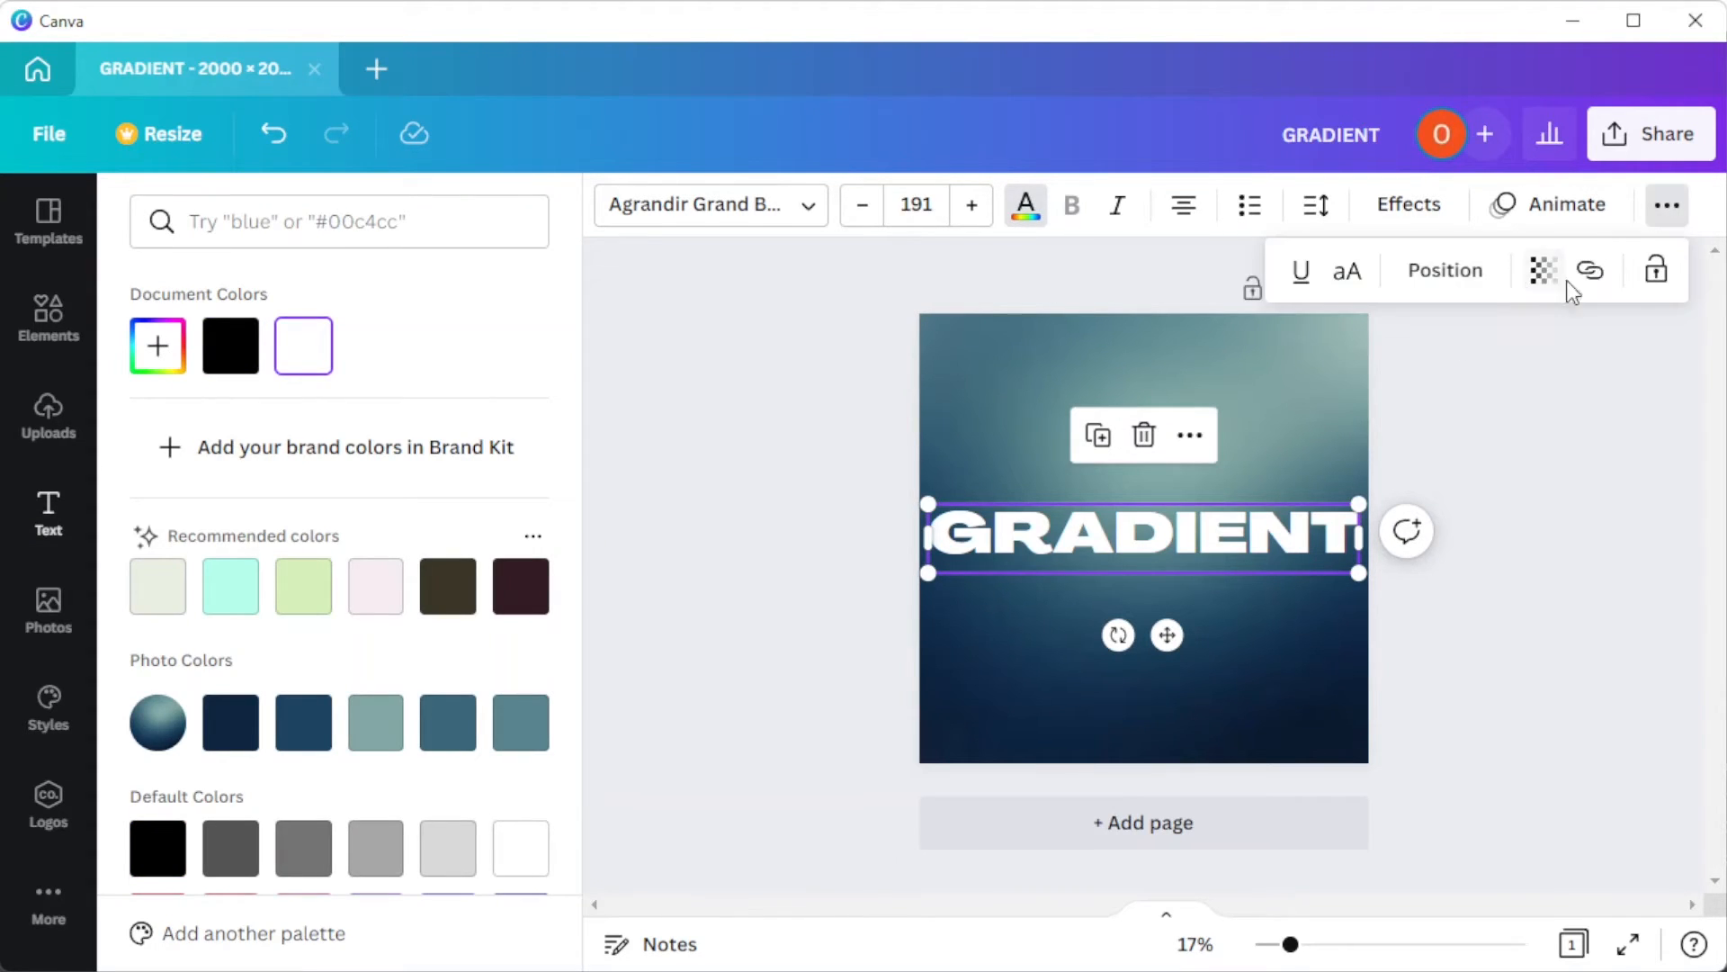
Lower the transparency of the GRADIENT heading
click(1544, 270)
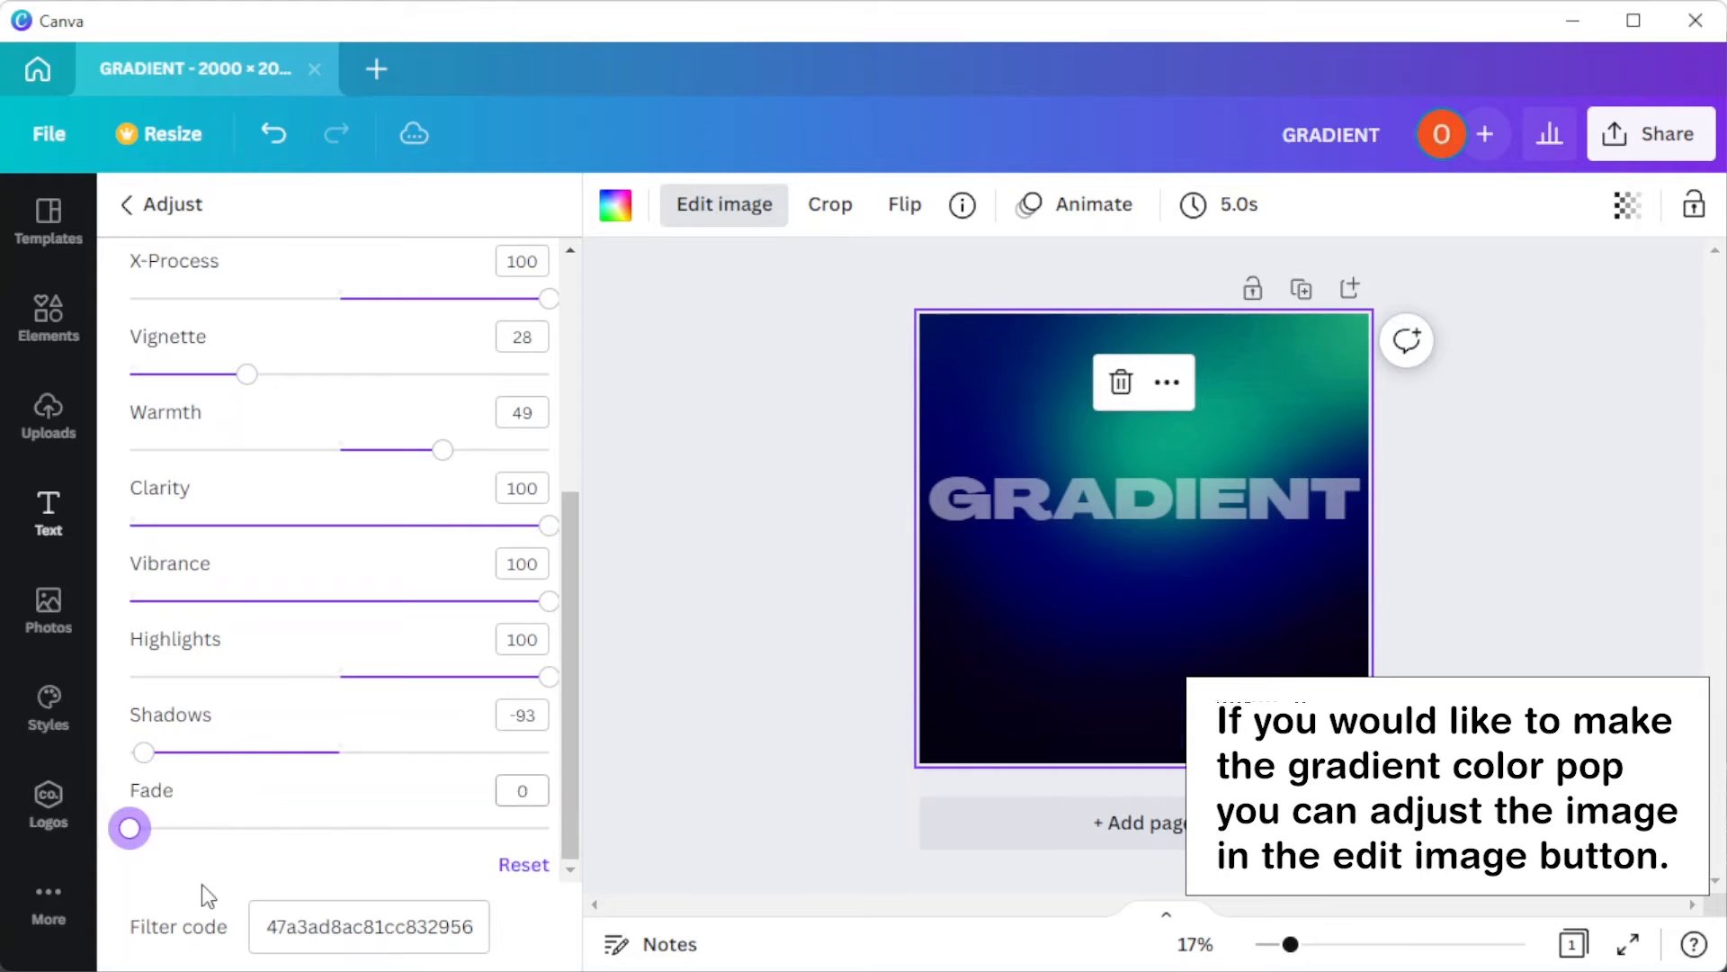
Download the design as a PNG via Share and dismiss the download notification
click(1650, 133)
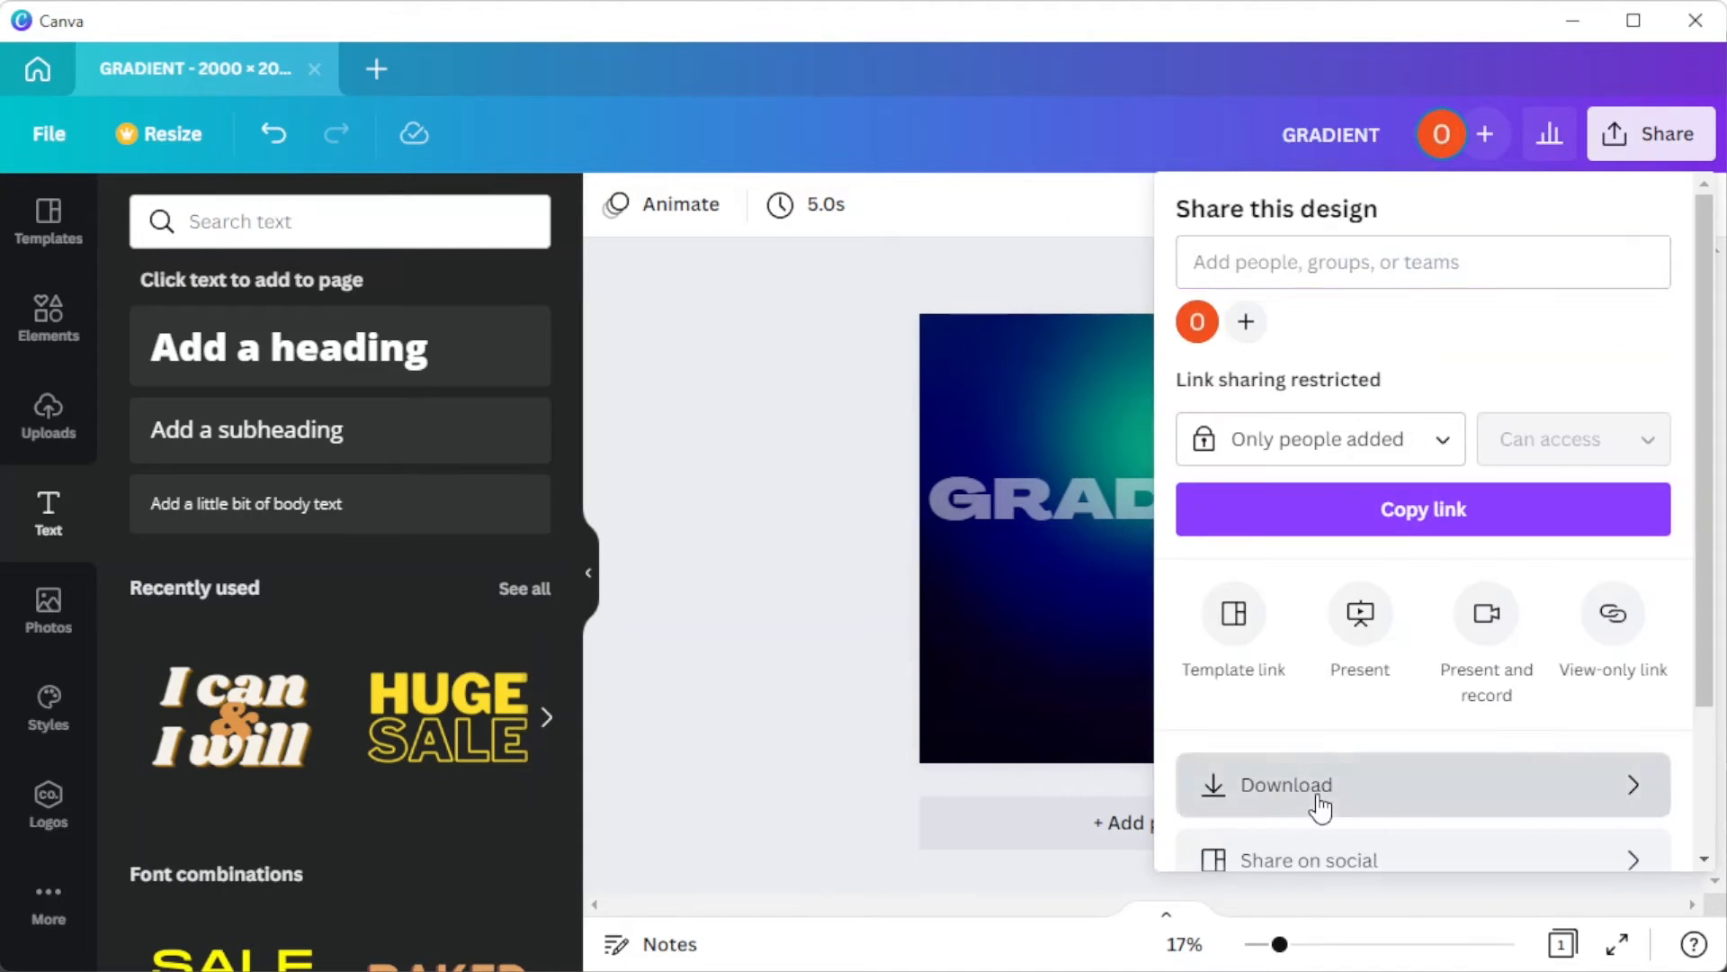
click(1283, 785)
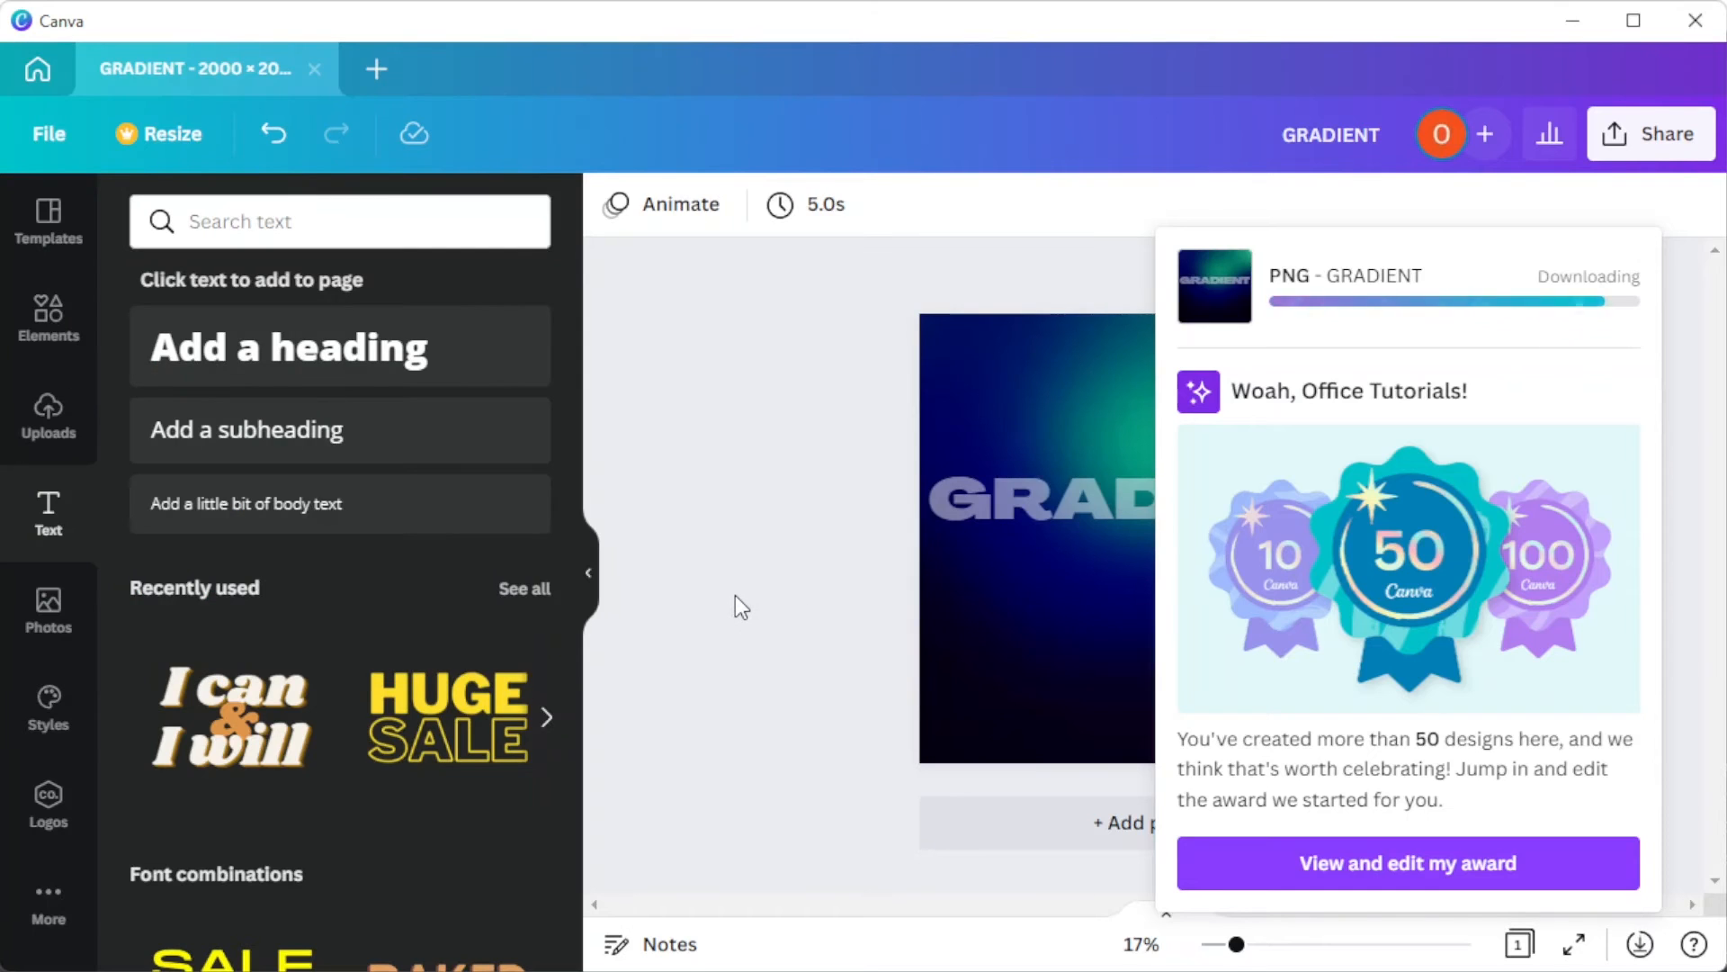
click(1112, 554)
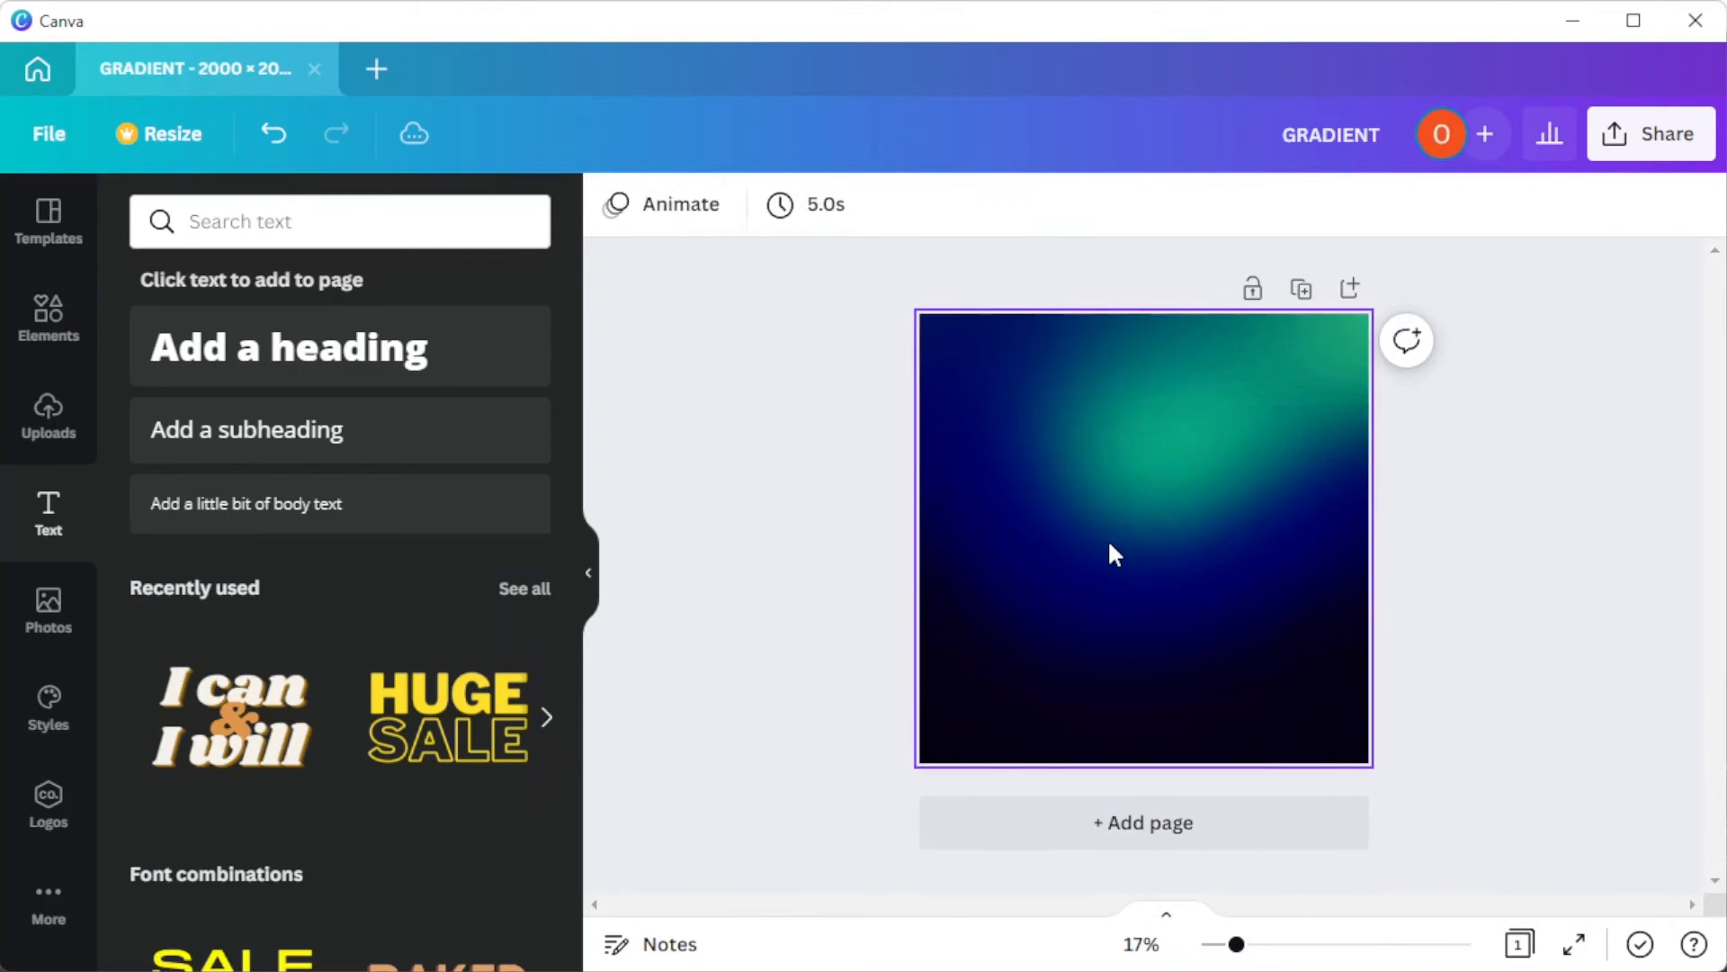
Add the uploaded GRADIENT PNG from Uploads onto the white page
click(47, 416)
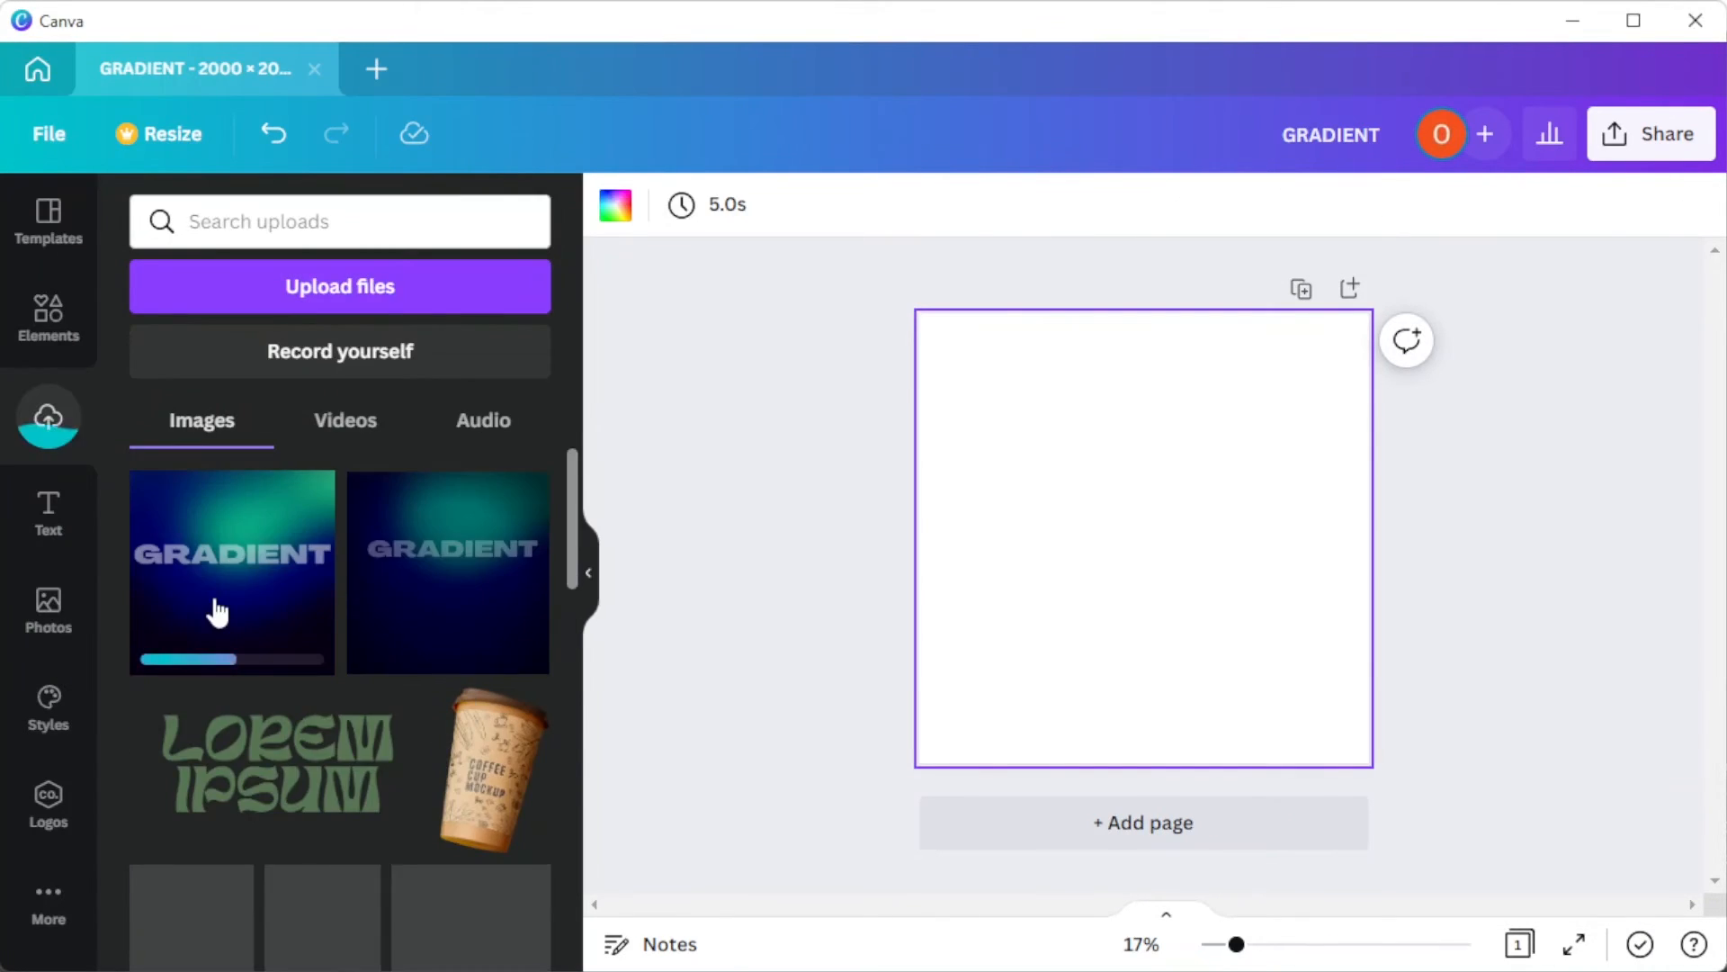
click(232, 551)
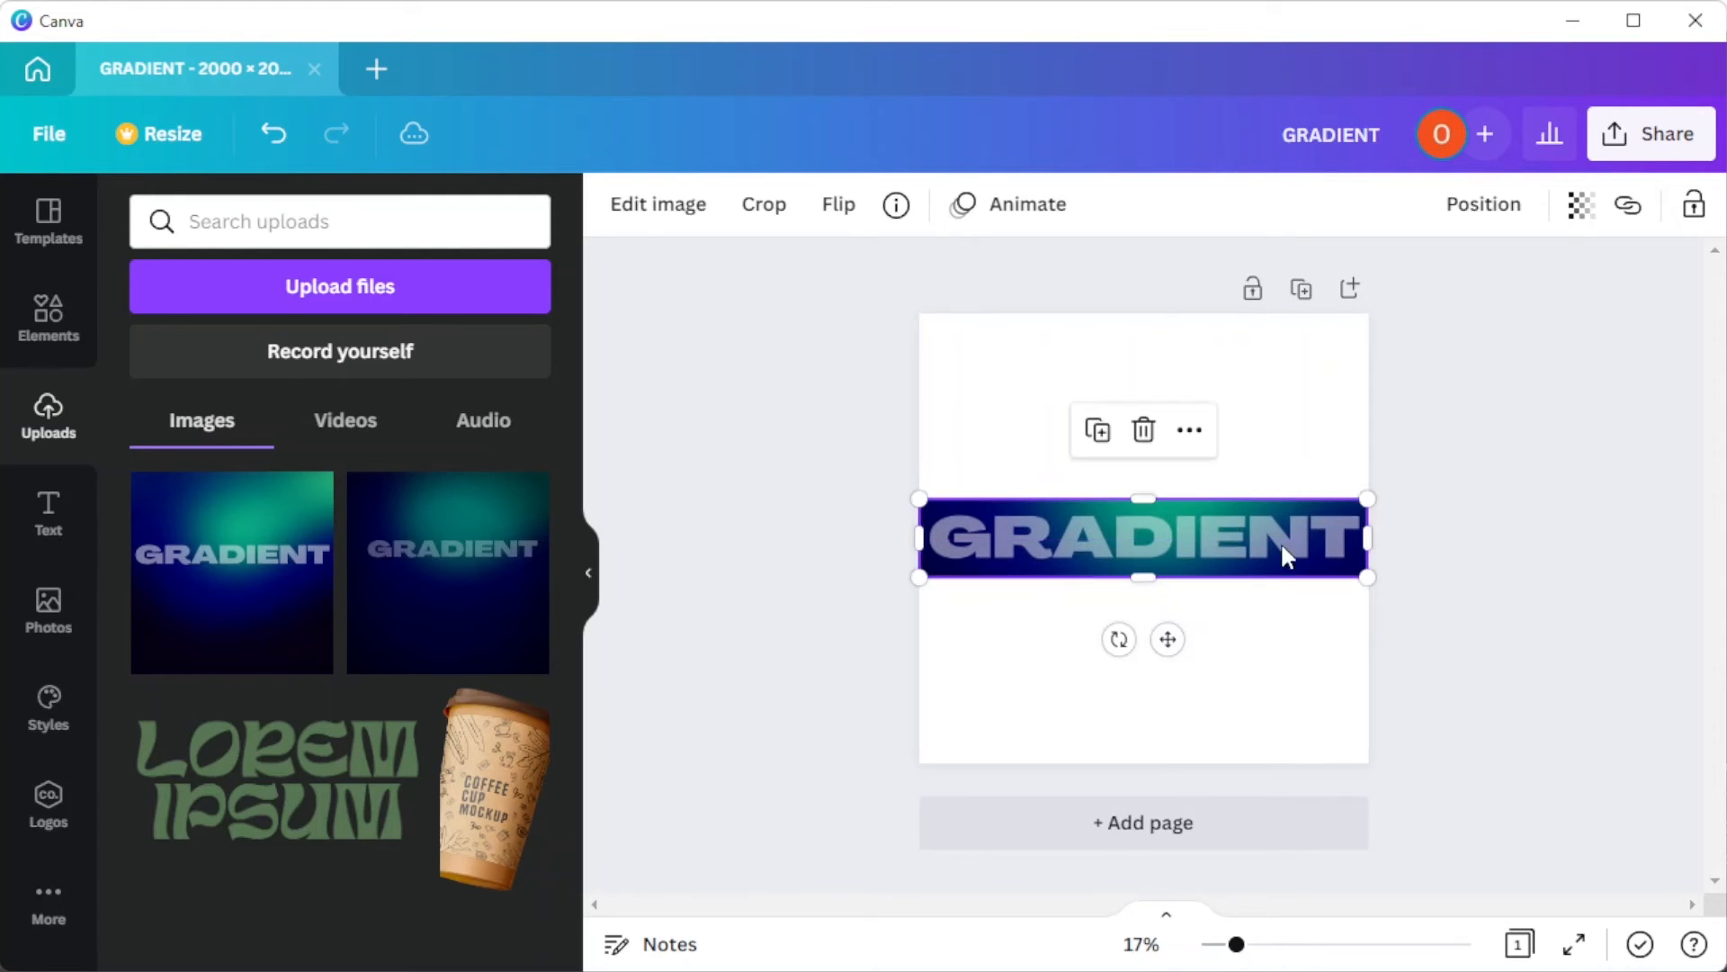
mouse_move(1488, 601)
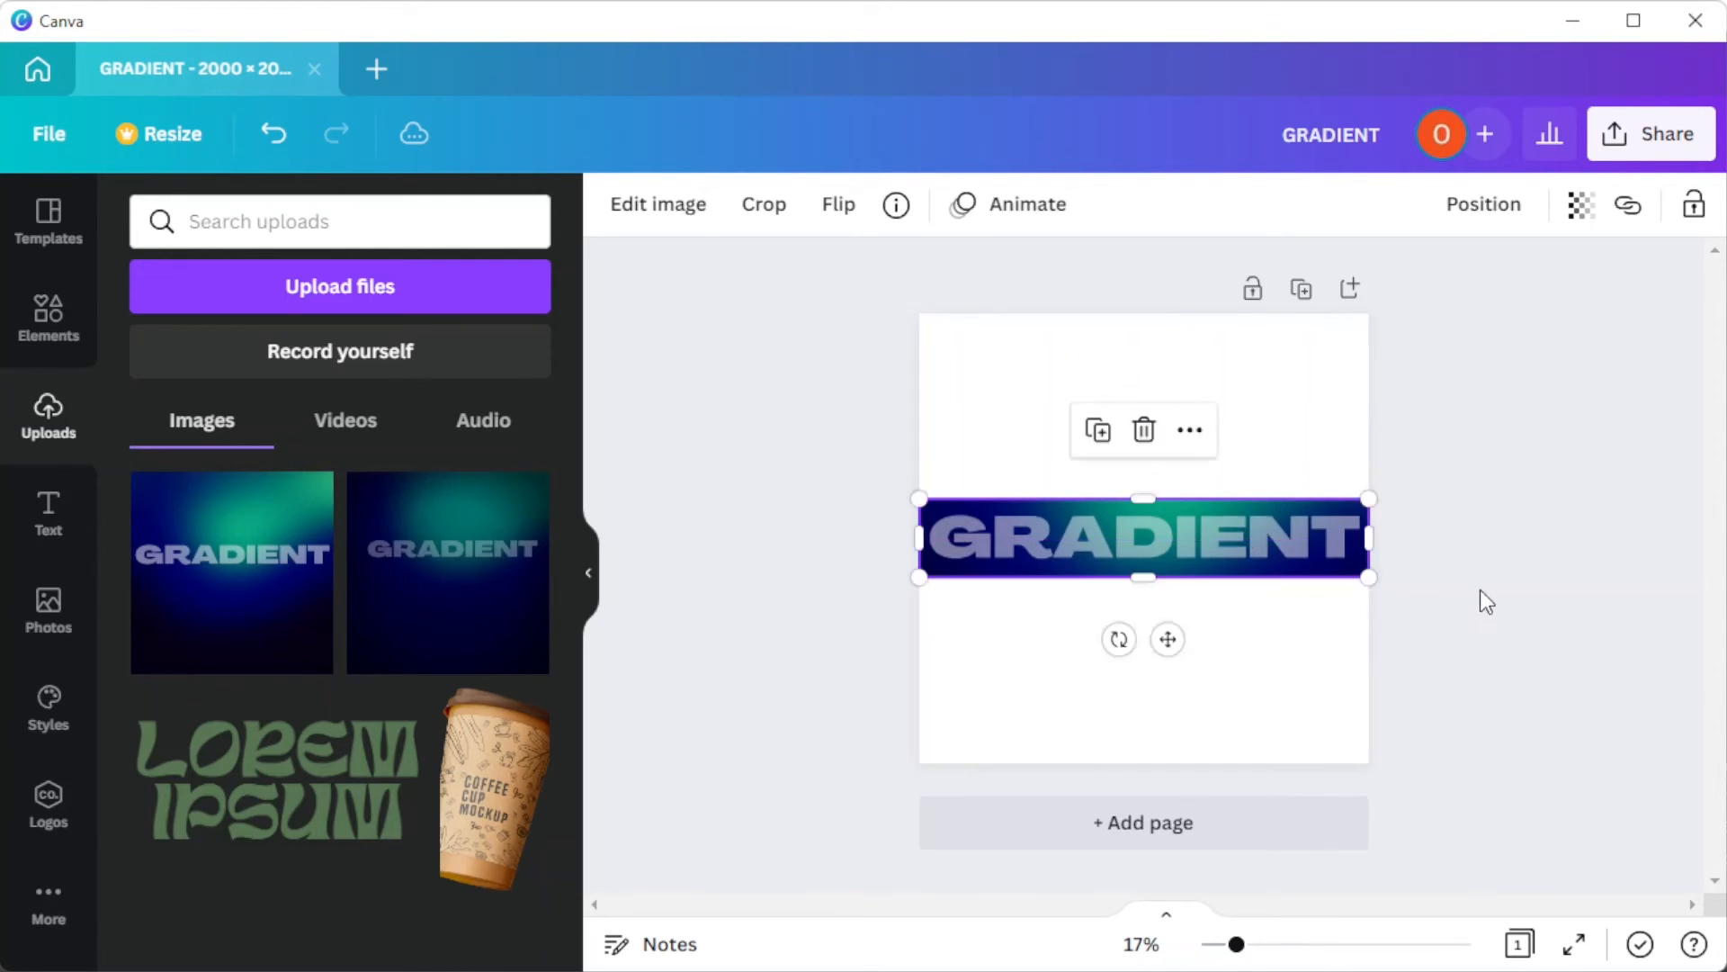
mouse_move(1307, 578)
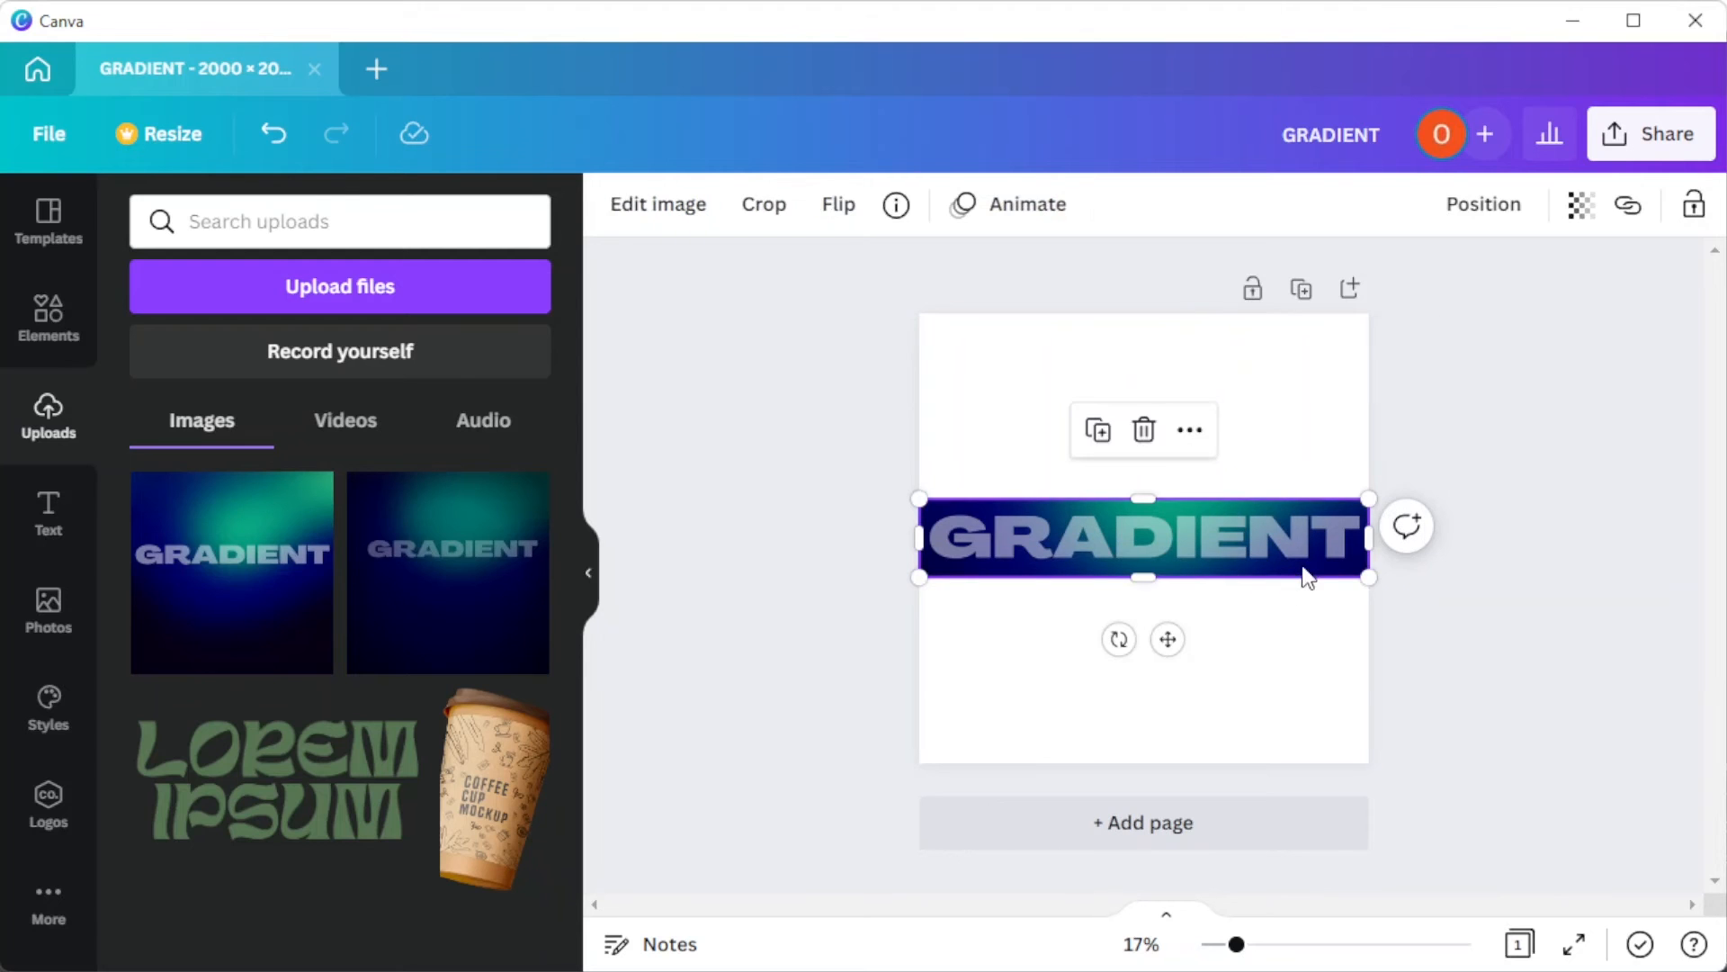
Remove the word image's background with BG Remover and adjust its colours to deep blue-green
click(659, 203)
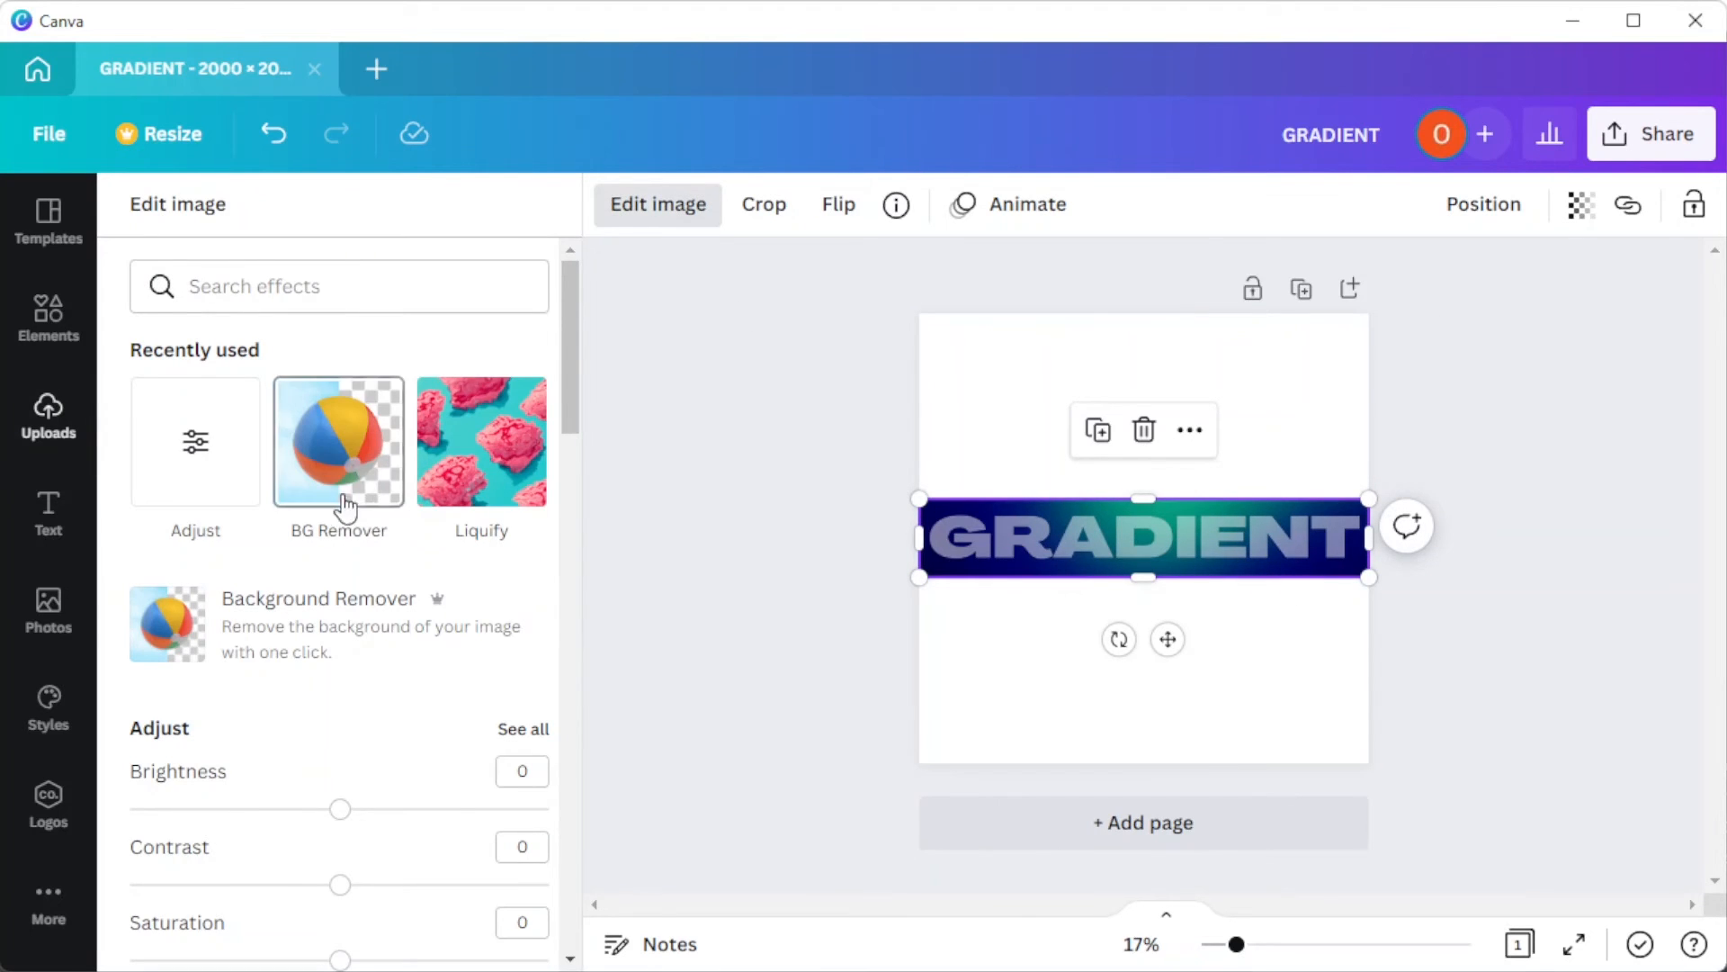
click(337, 443)
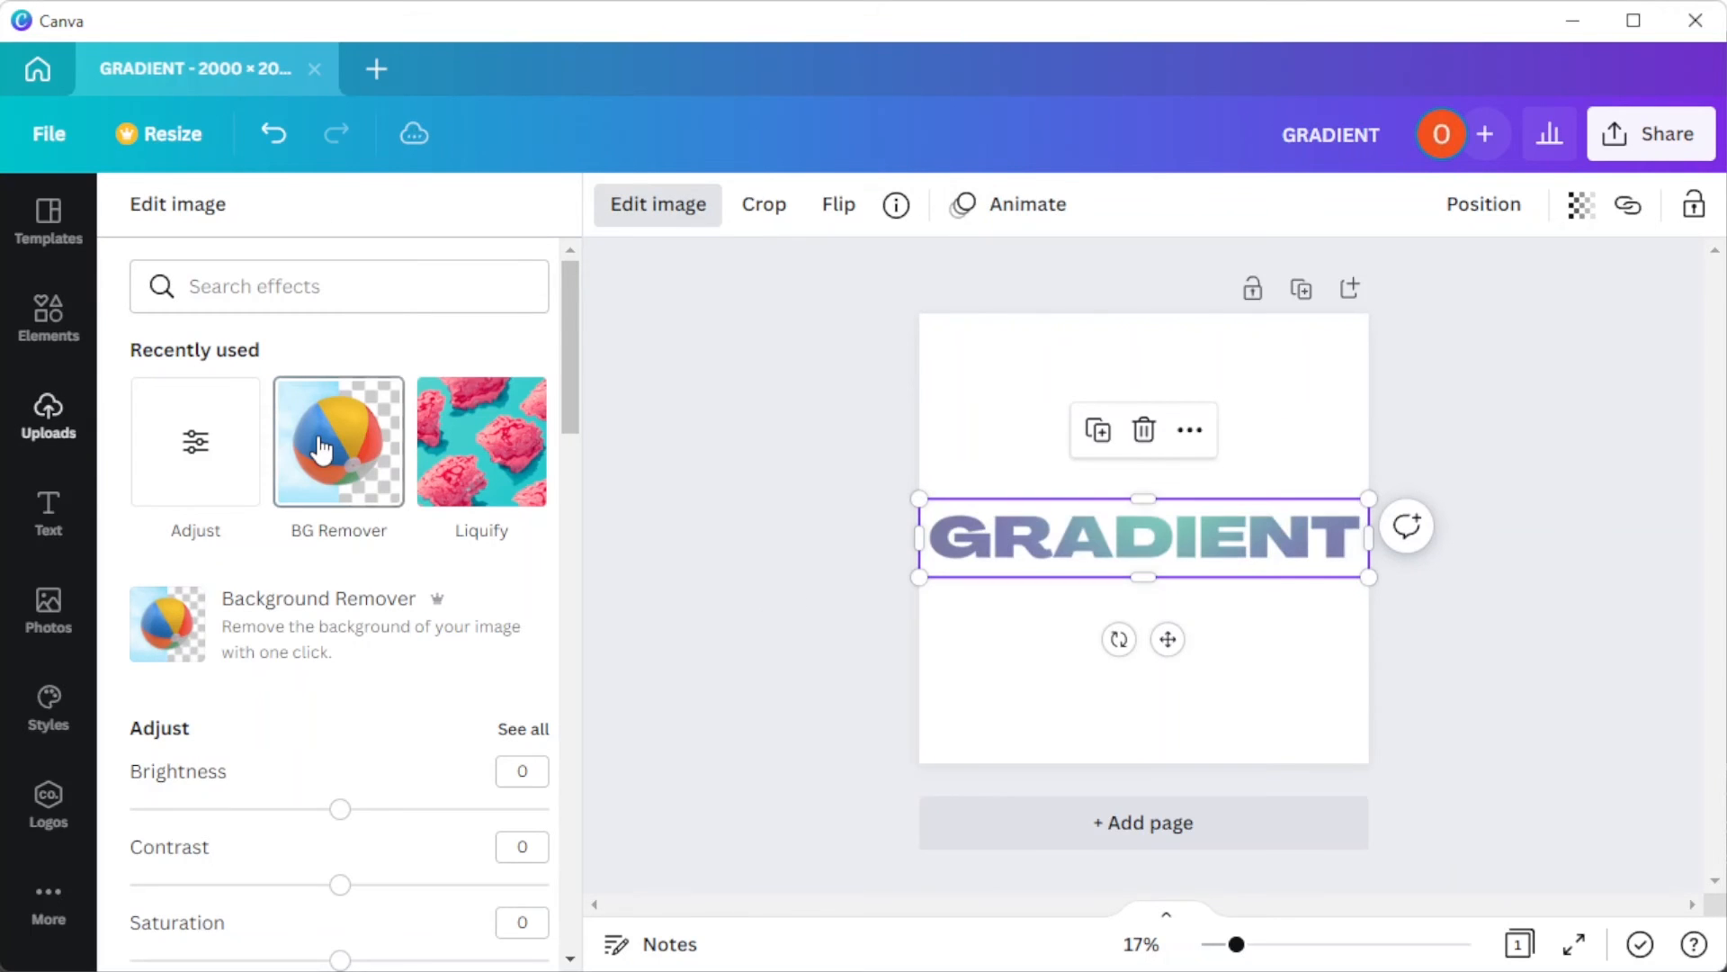
click(195, 442)
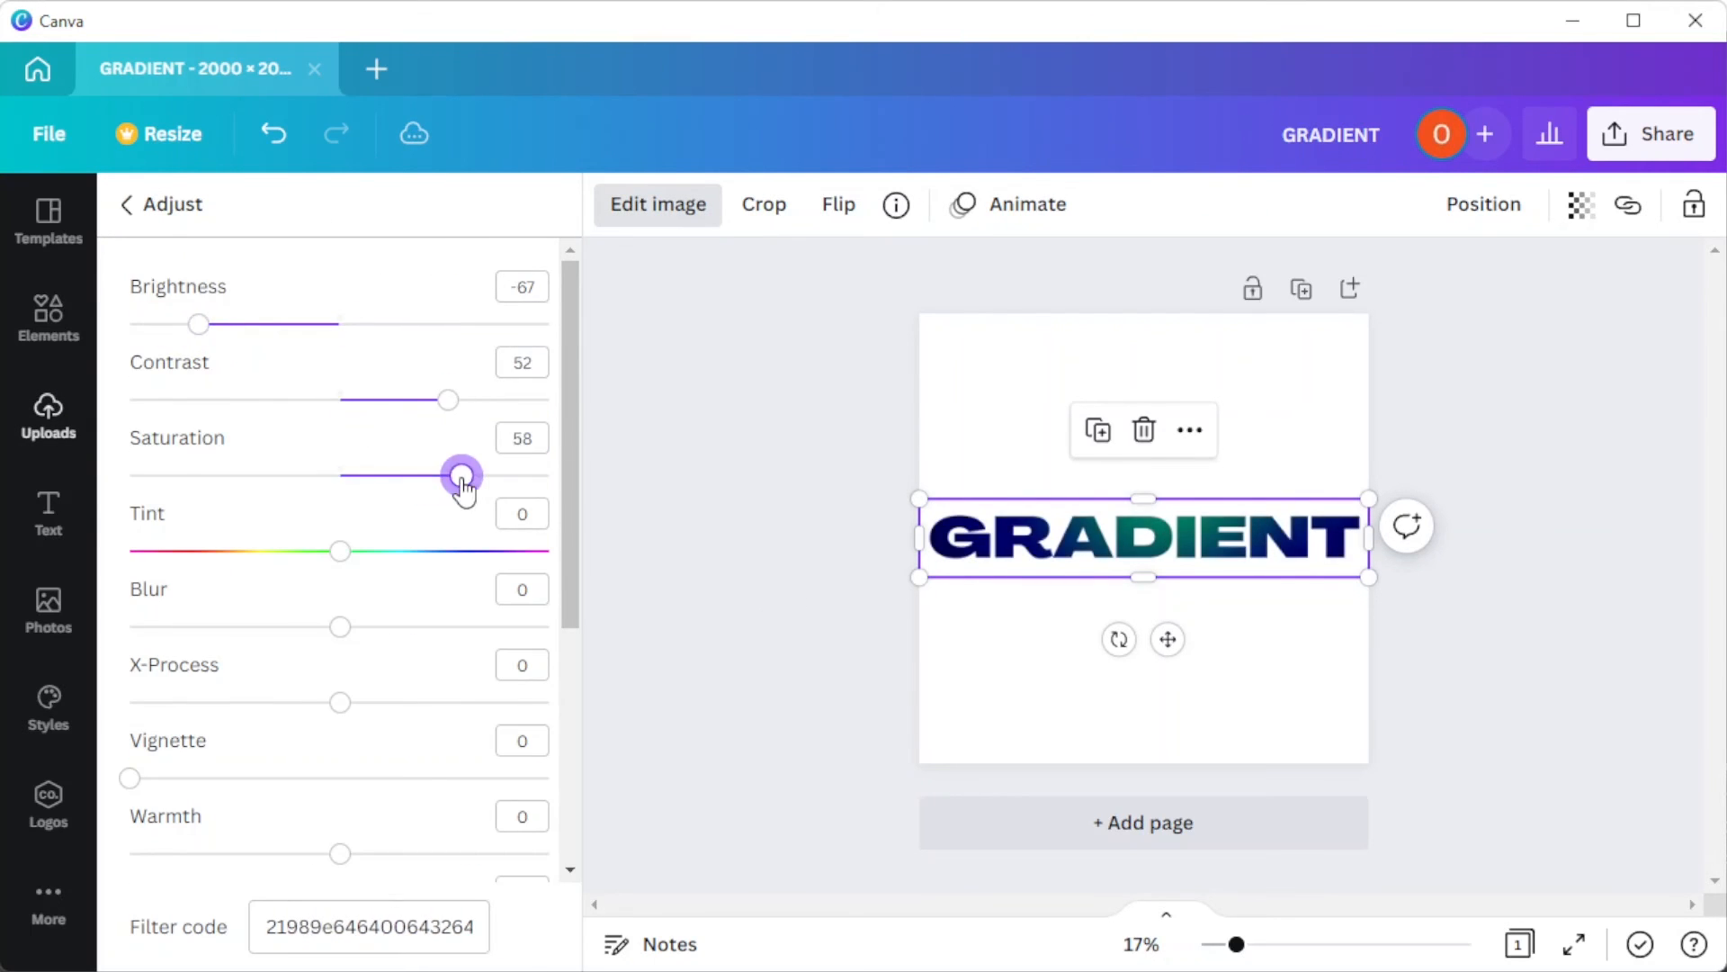
scroll(down, 3)
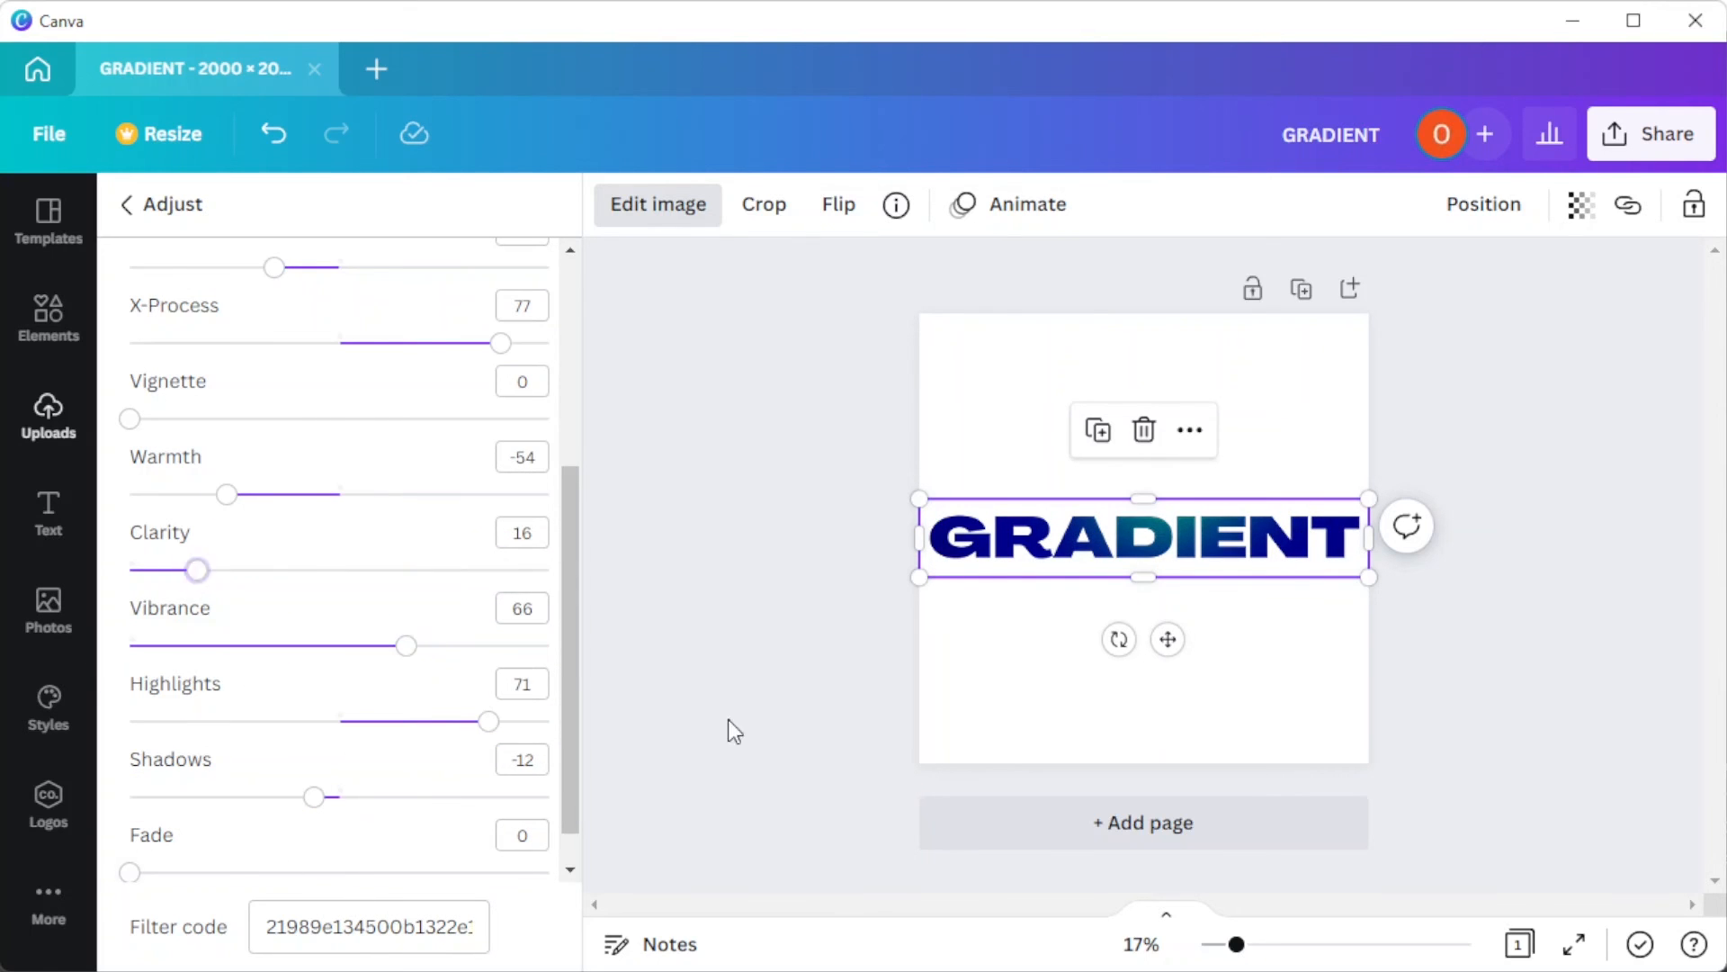
Deselect the word and hide the side panel to view the finished result on the white page
click(47, 416)
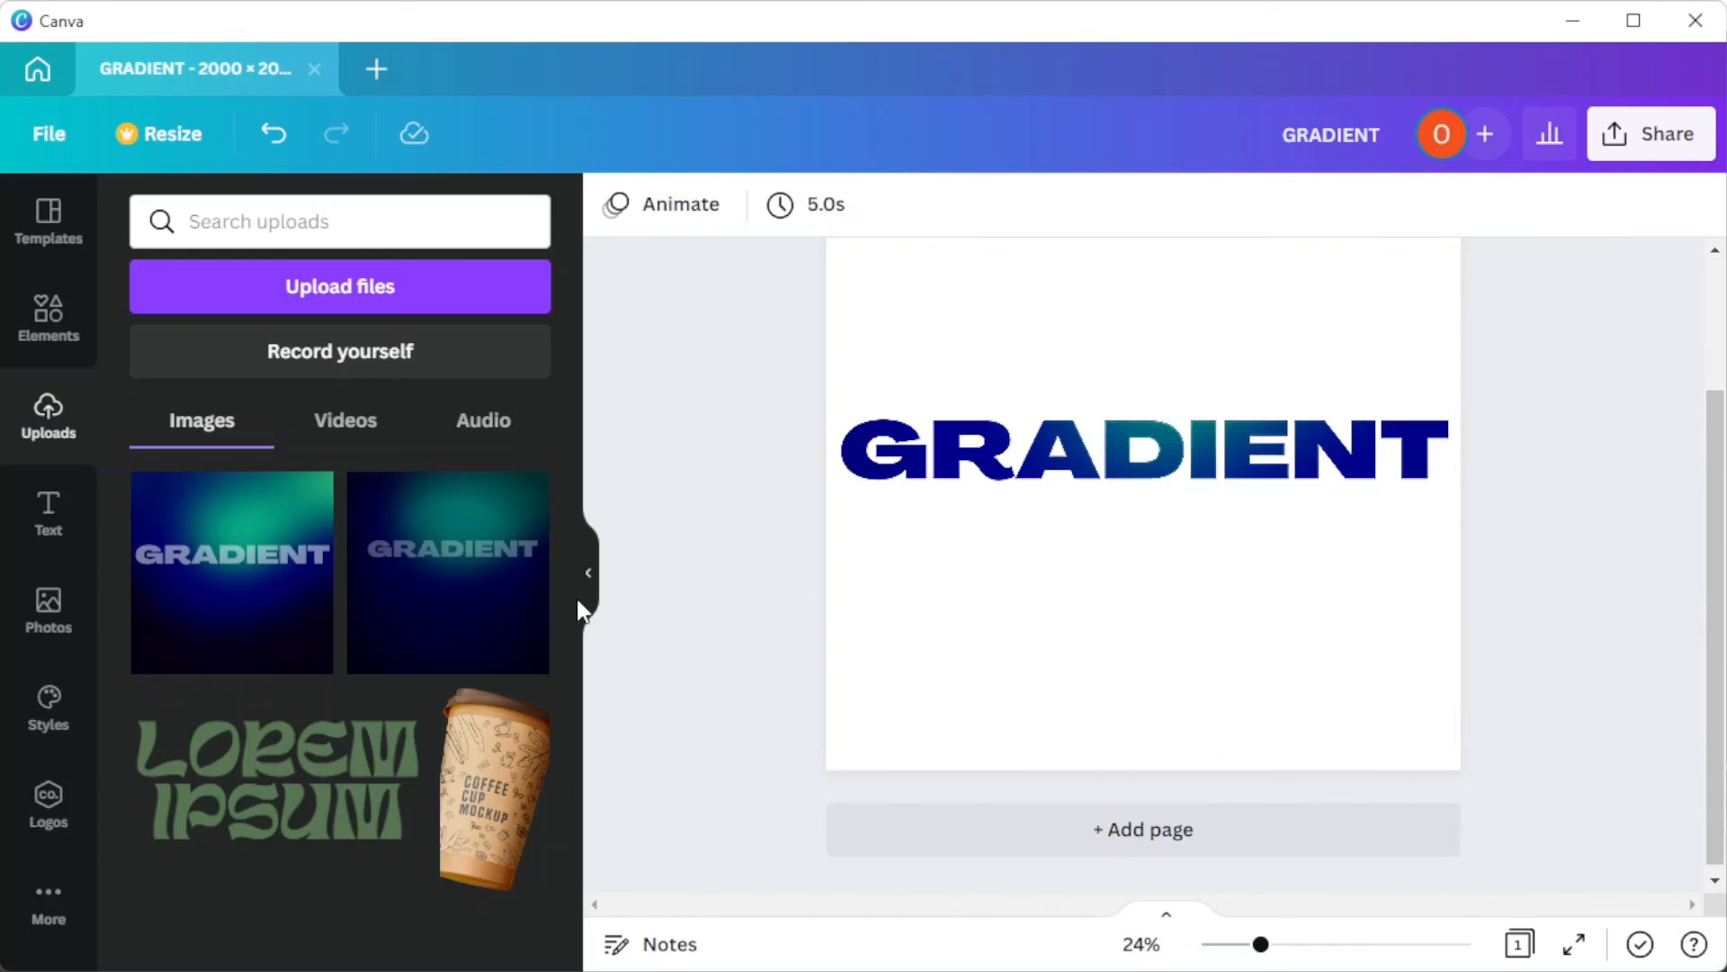
click(586, 572)
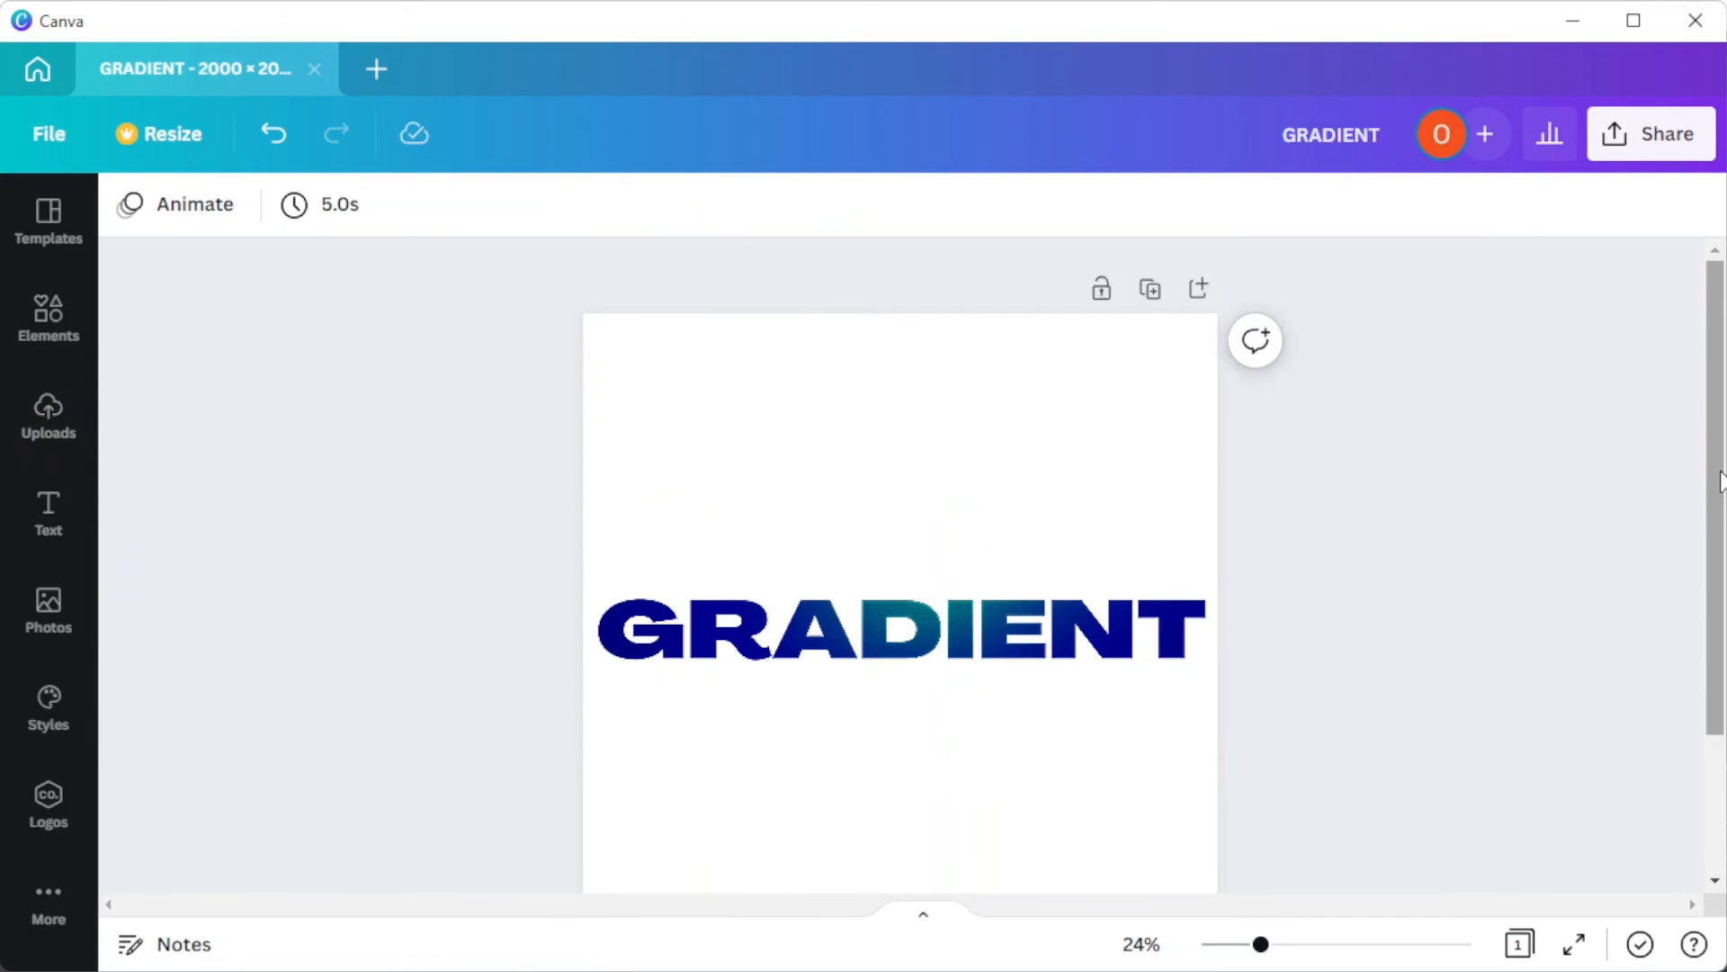
scroll(up, 3)
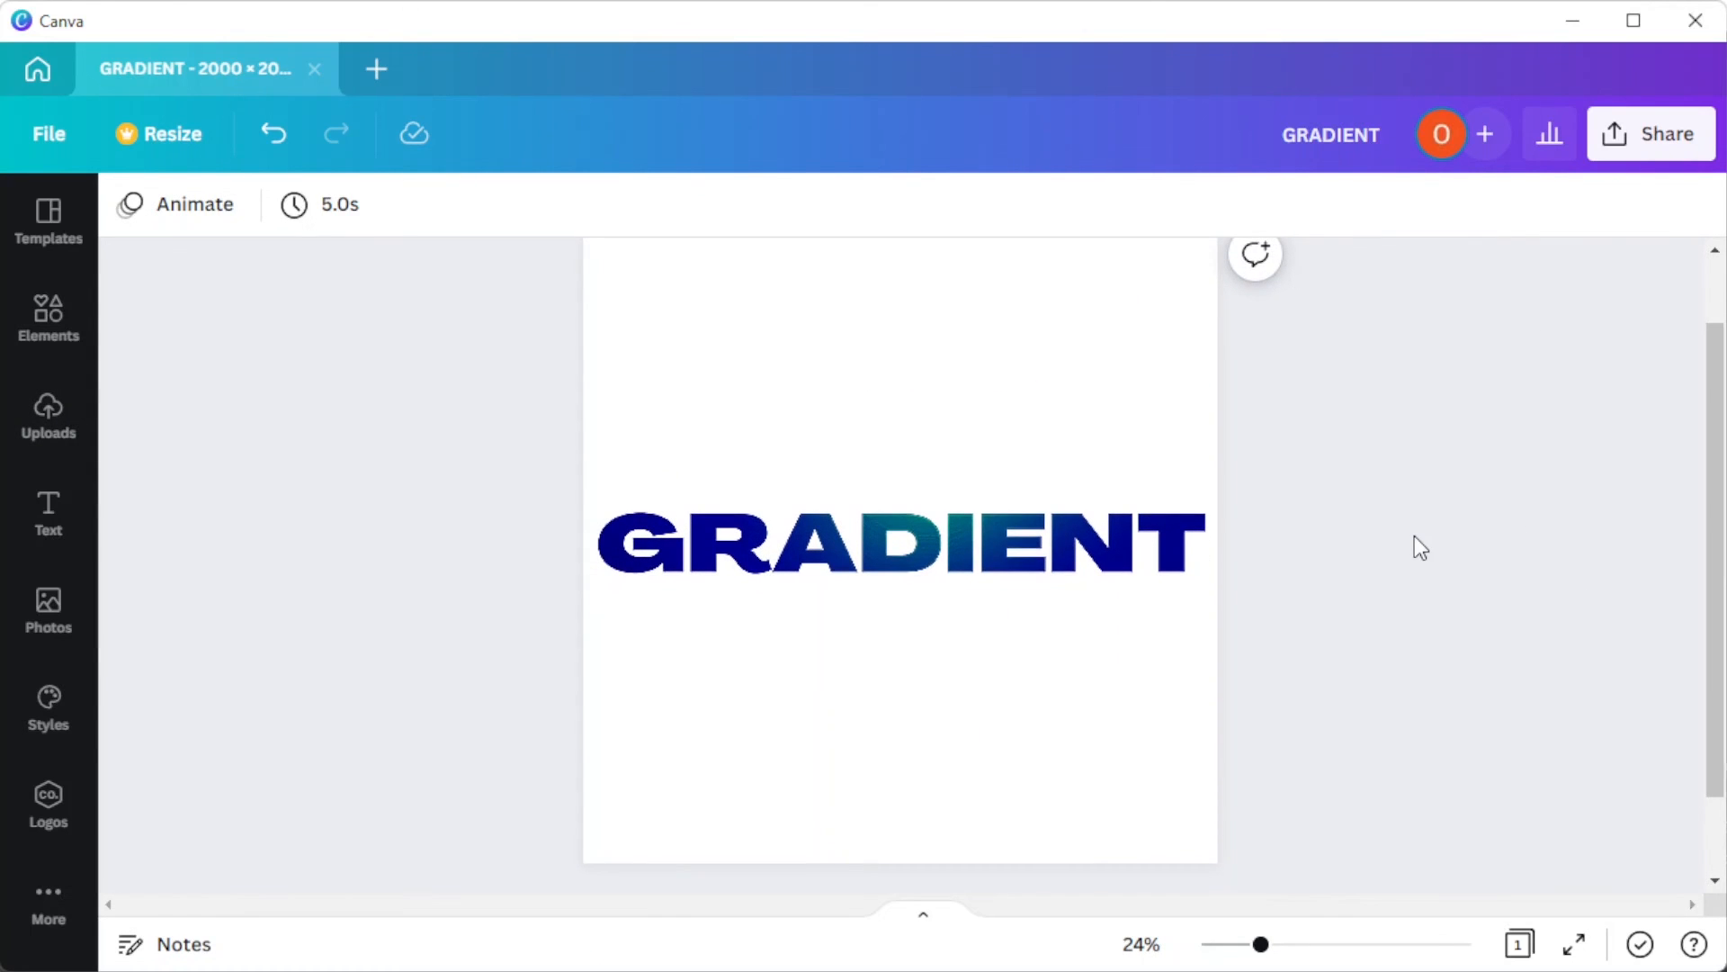